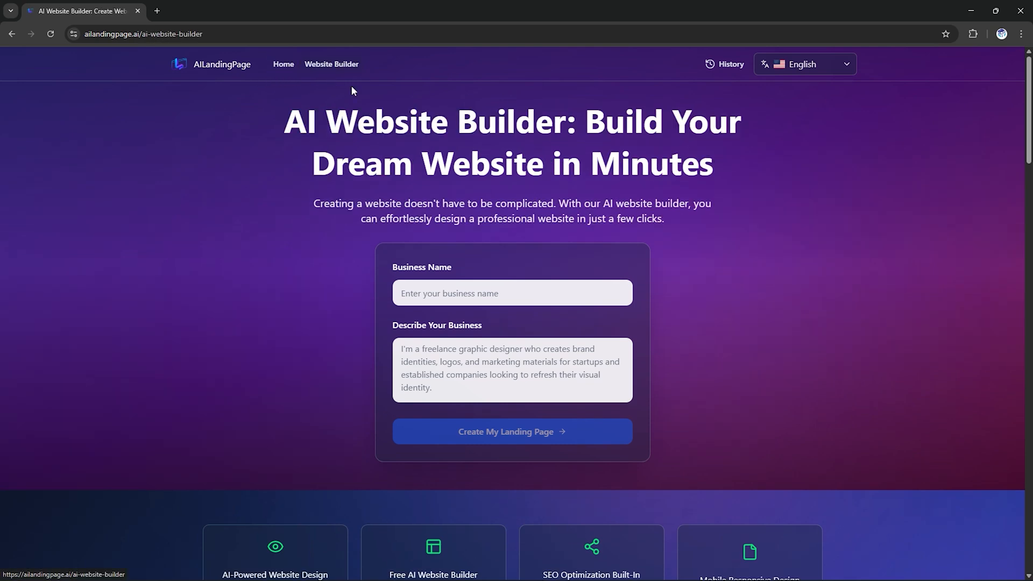
mouse_move(283, 63)
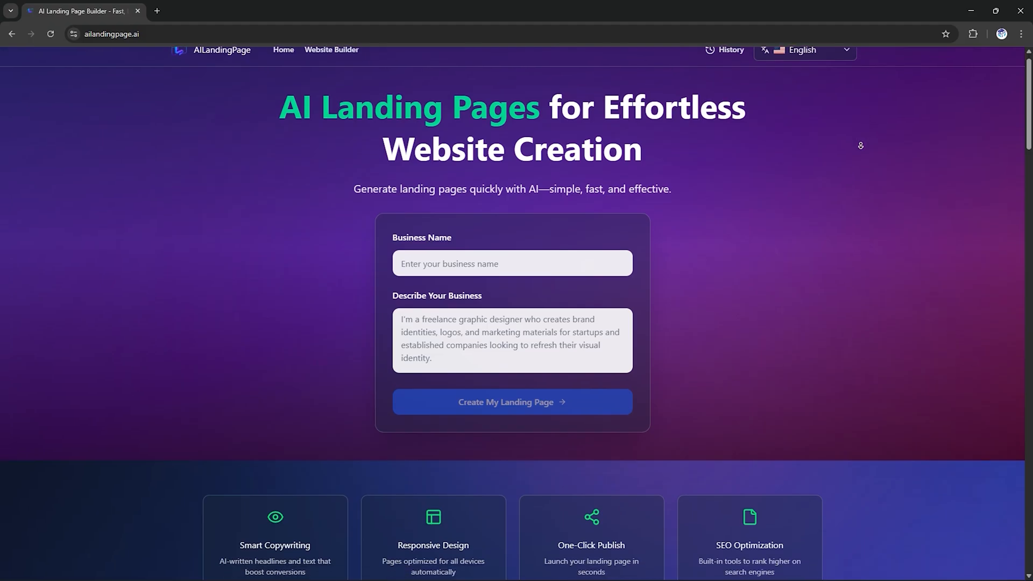
Step: Scroll the AILandingPage homepage end to end through features, examples, testimonials and FAQ to the footer
scroll("down", 3)
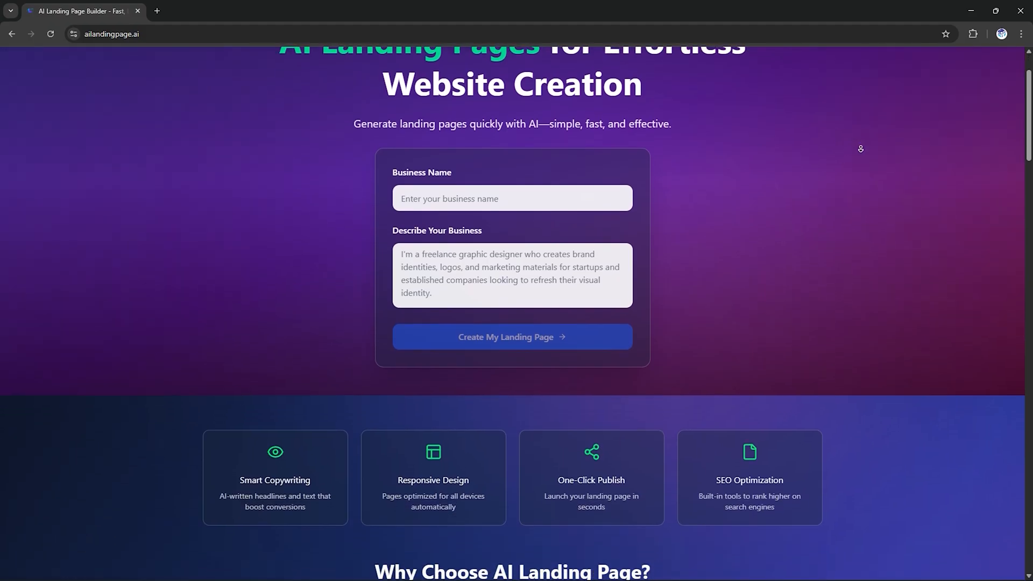
scroll("down", 3)
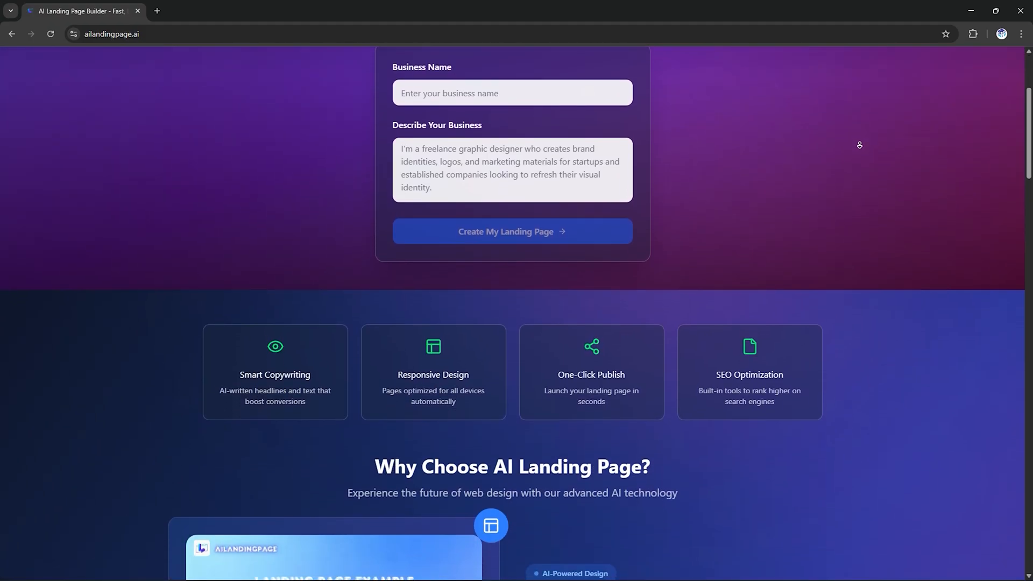
scroll("down", 3)
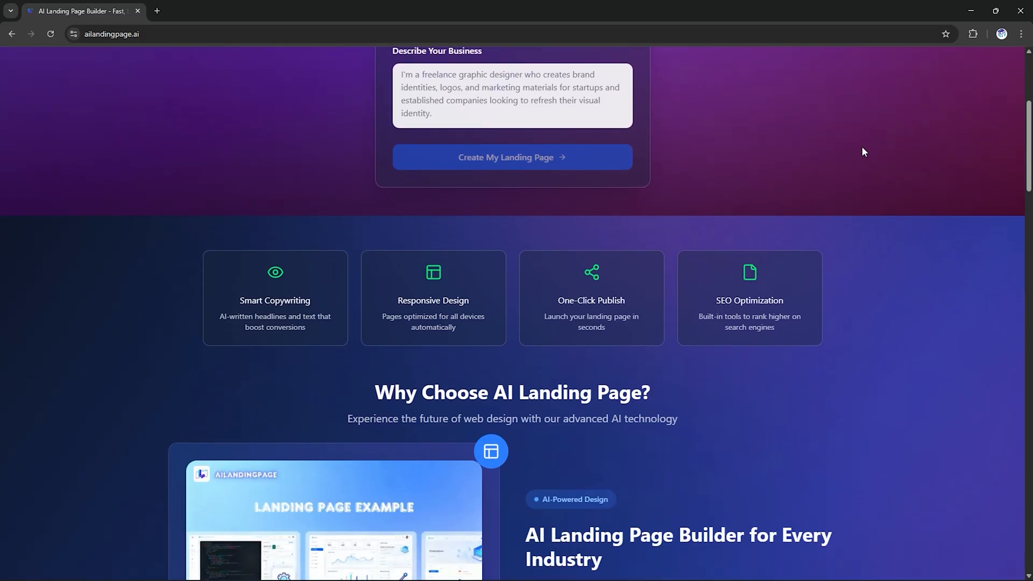
mouse_move(355, 321)
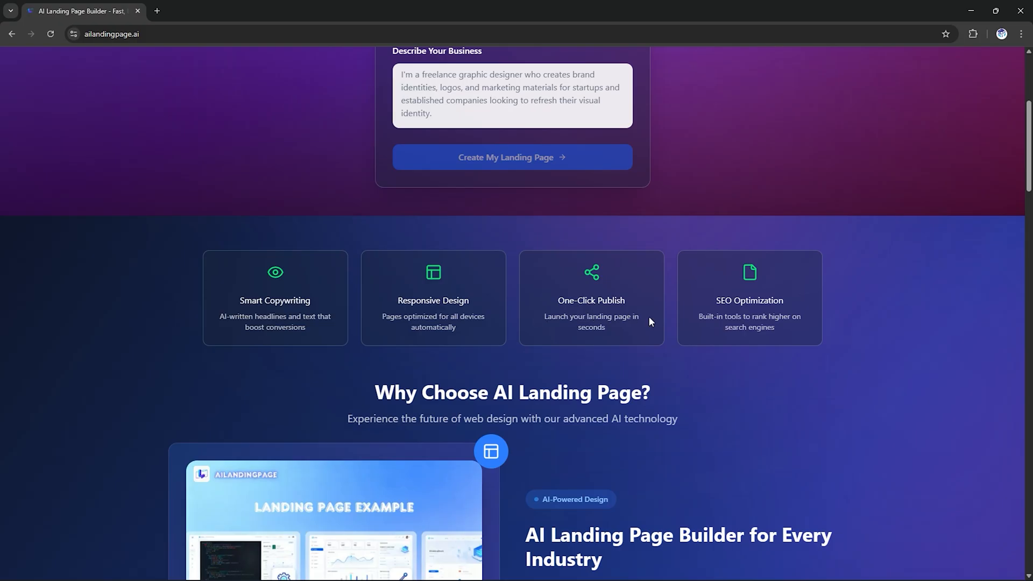
mouse_move(881, 323)
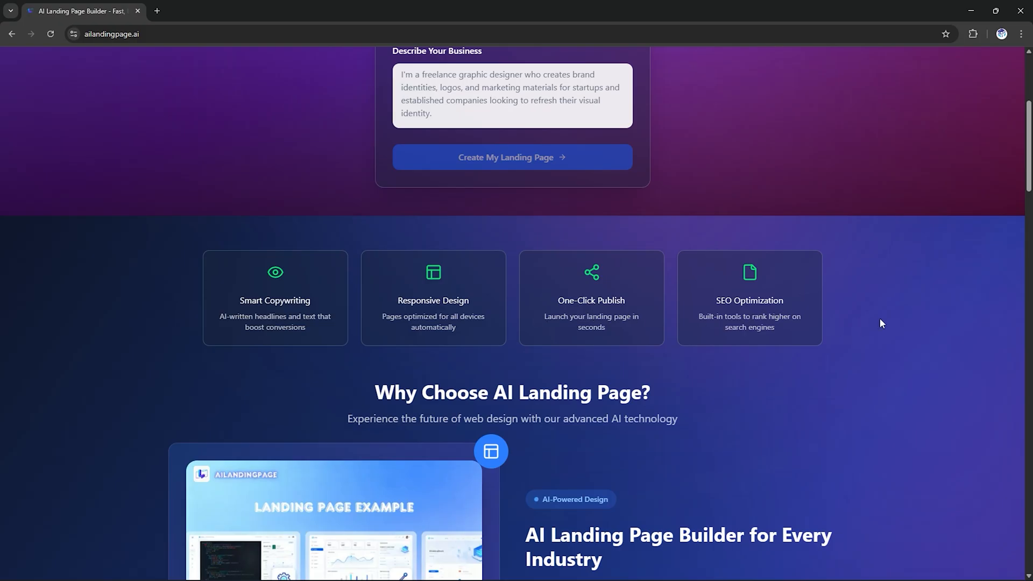
scroll("down", 3)
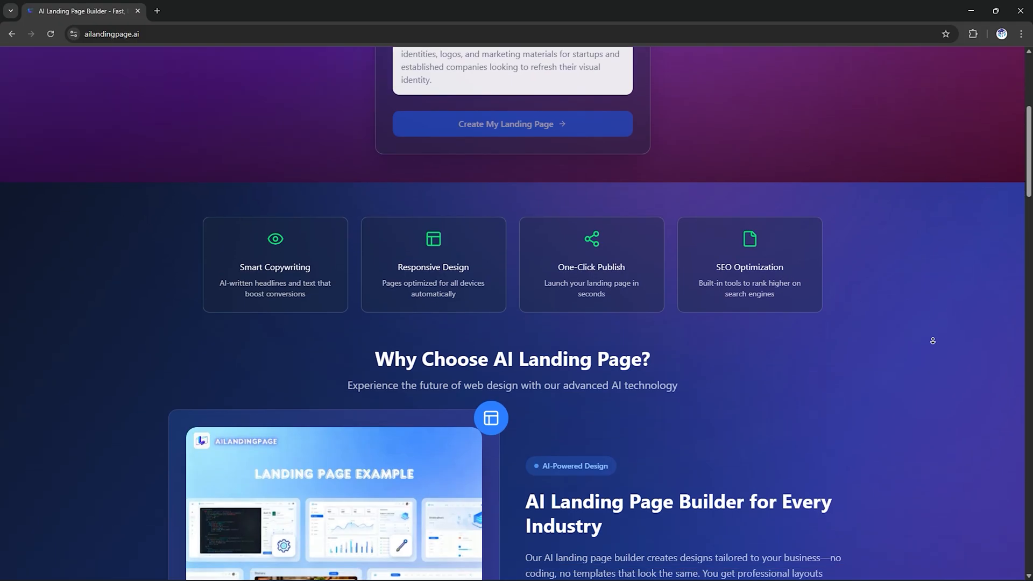
scroll("down", 3)
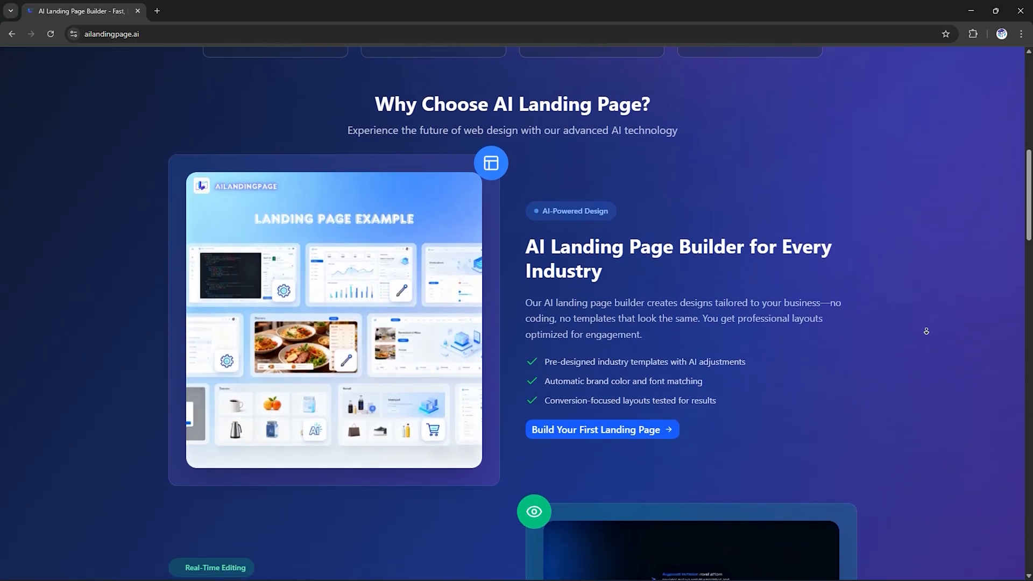
scroll("down", 3)
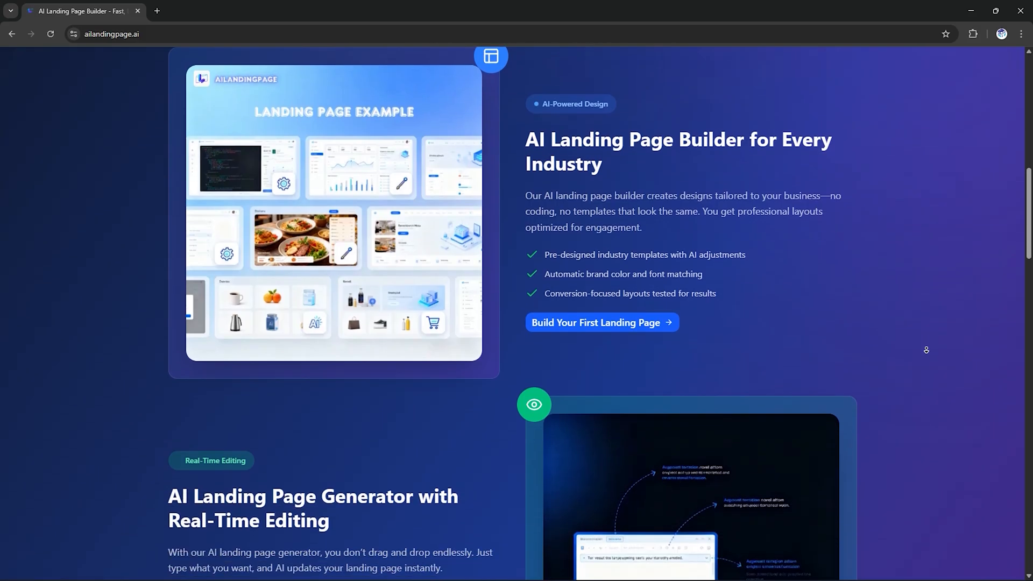
scroll("down", 3)
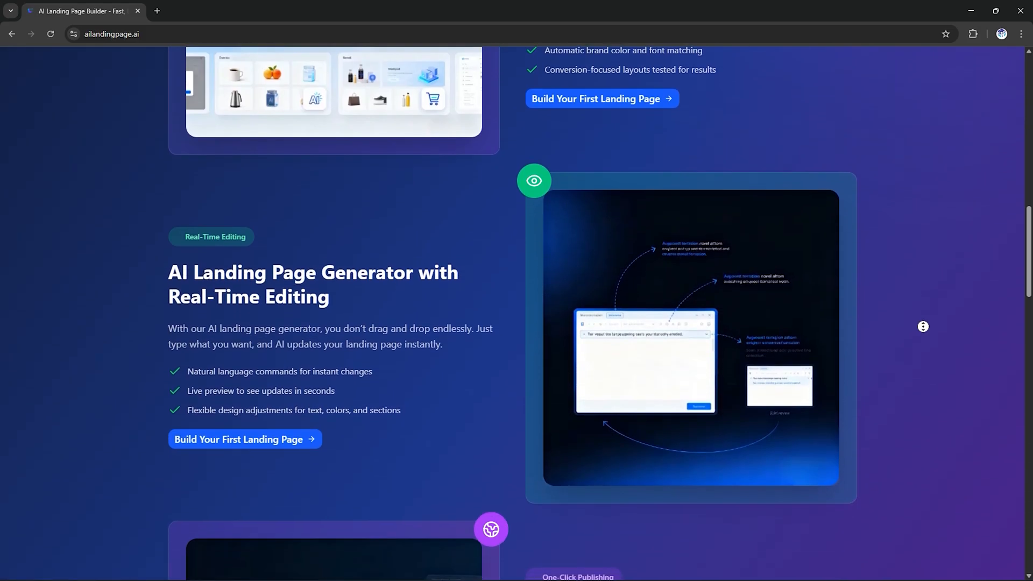
scroll("down", 3)
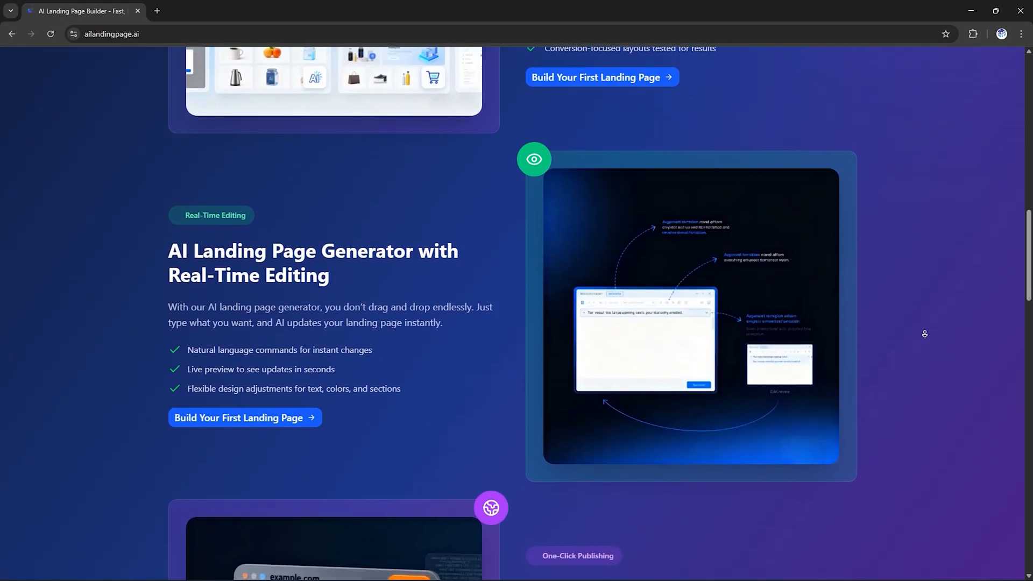
scroll("down", 3)
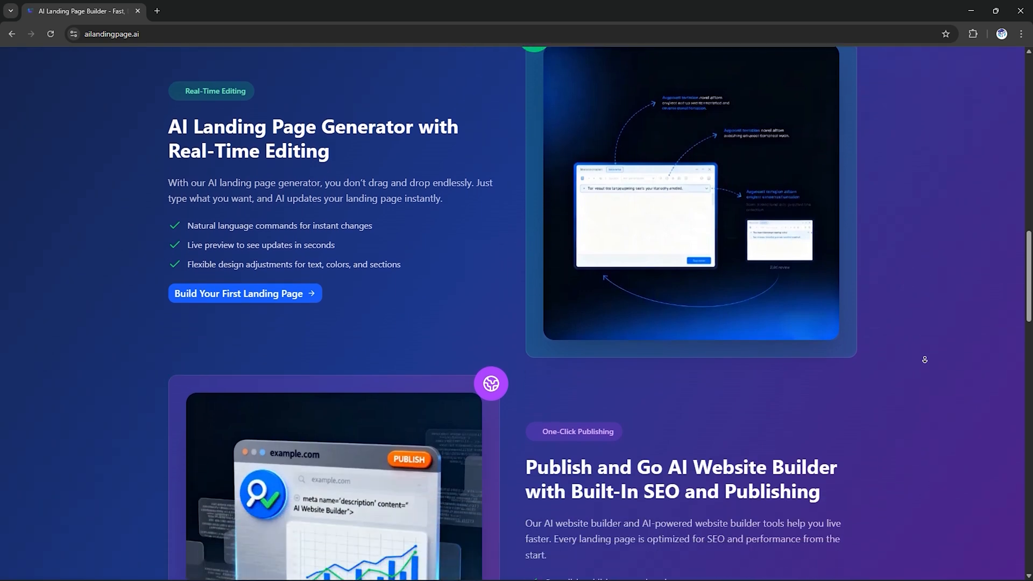
scroll("down", 3)
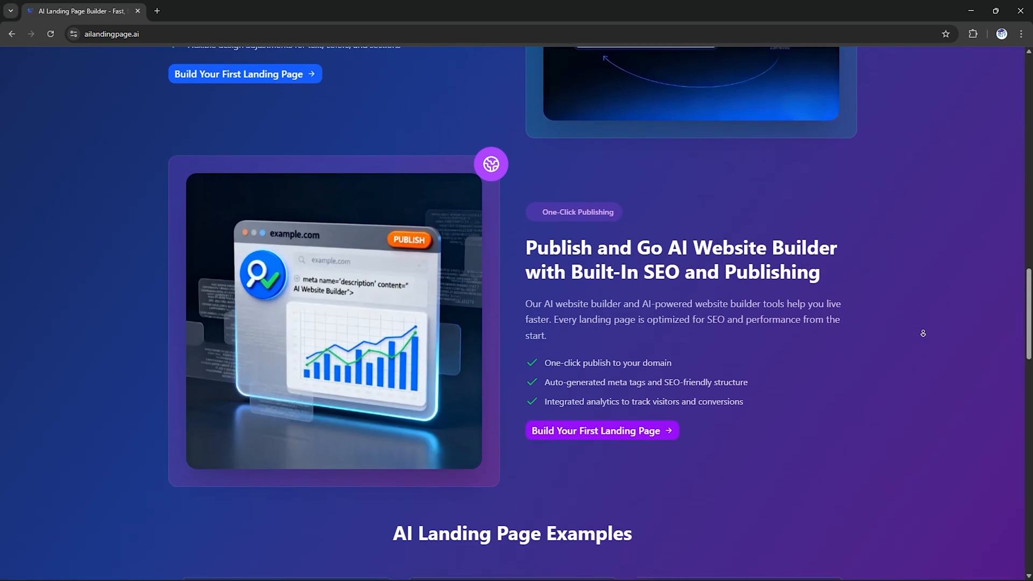
scroll("down", 3)
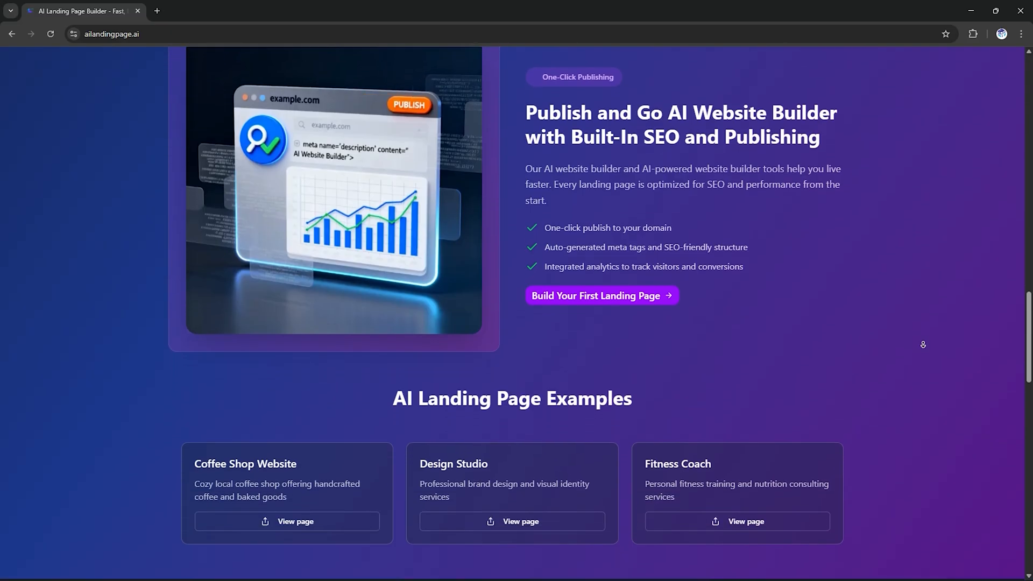
scroll("down", 3)
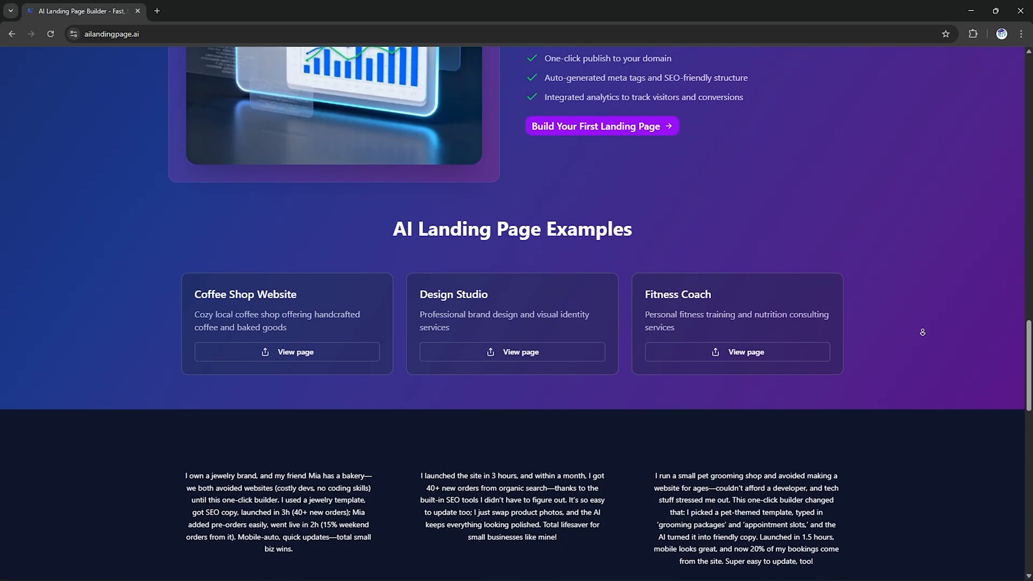
scroll("down", 3)
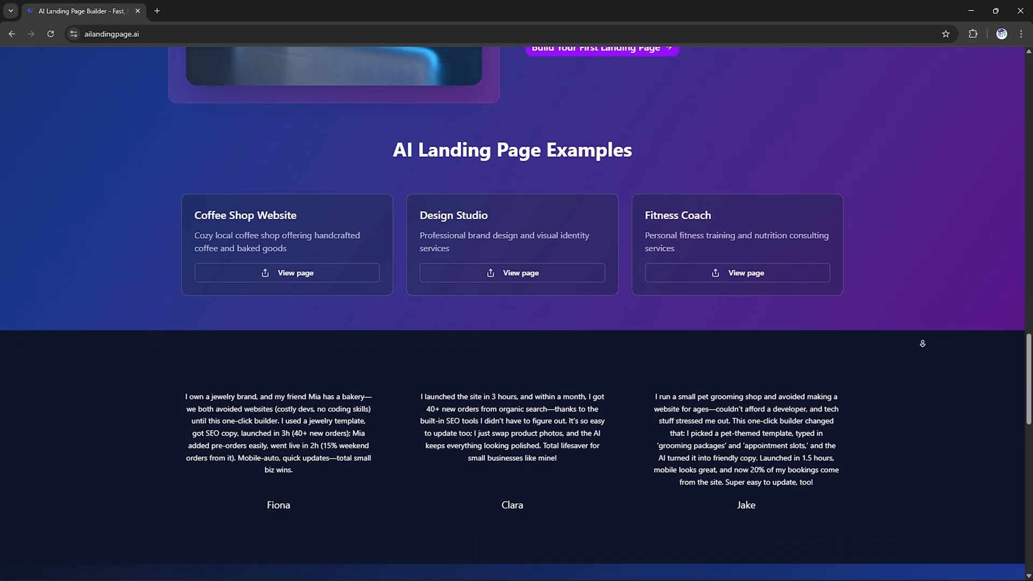
scroll("down", 3)
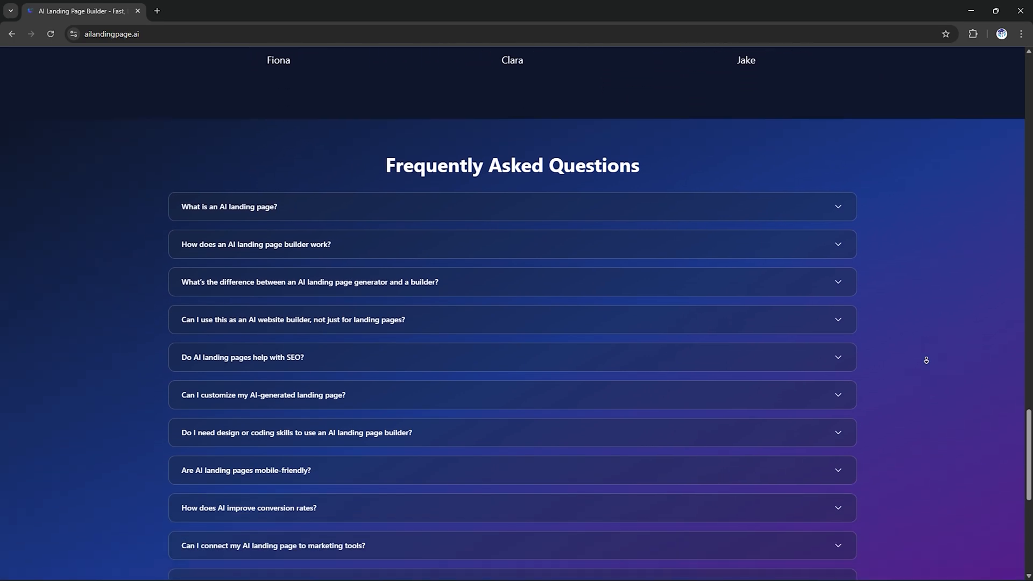
scroll("down", 3)
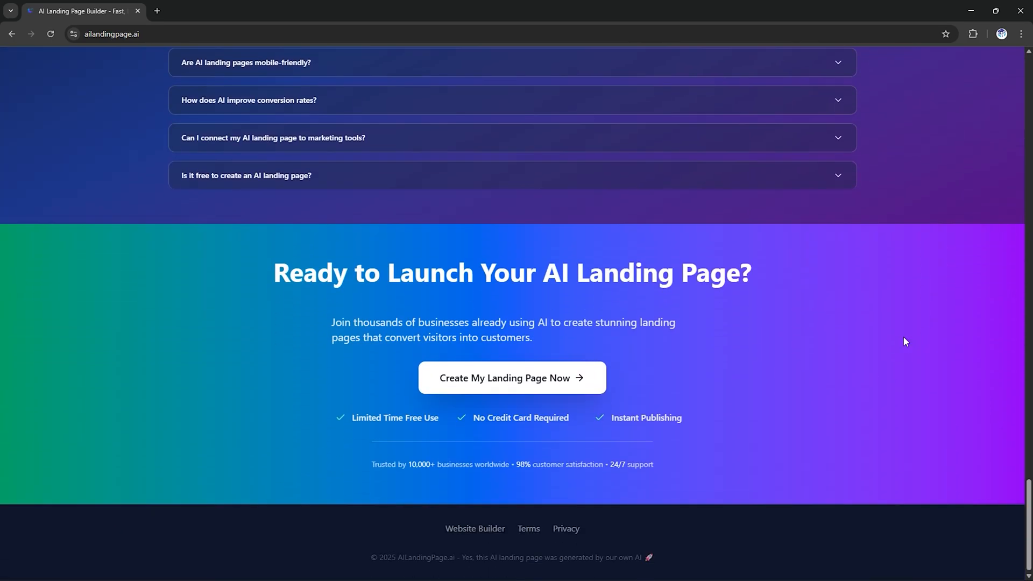
Step: Return to the build form and enter 'Bright Mark Digital Agency' as the business name
left_click(511, 378)
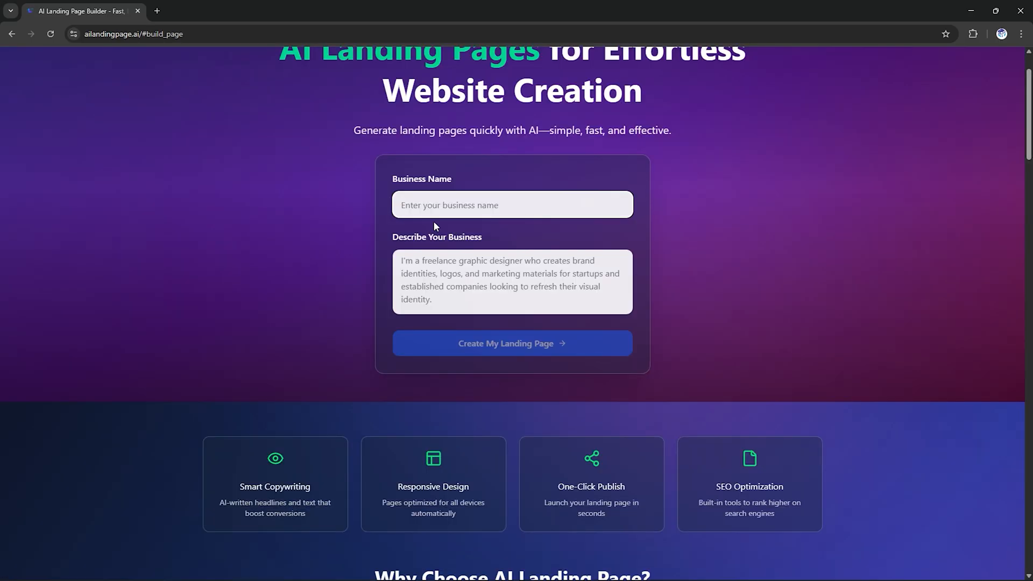
left_click(512, 205)
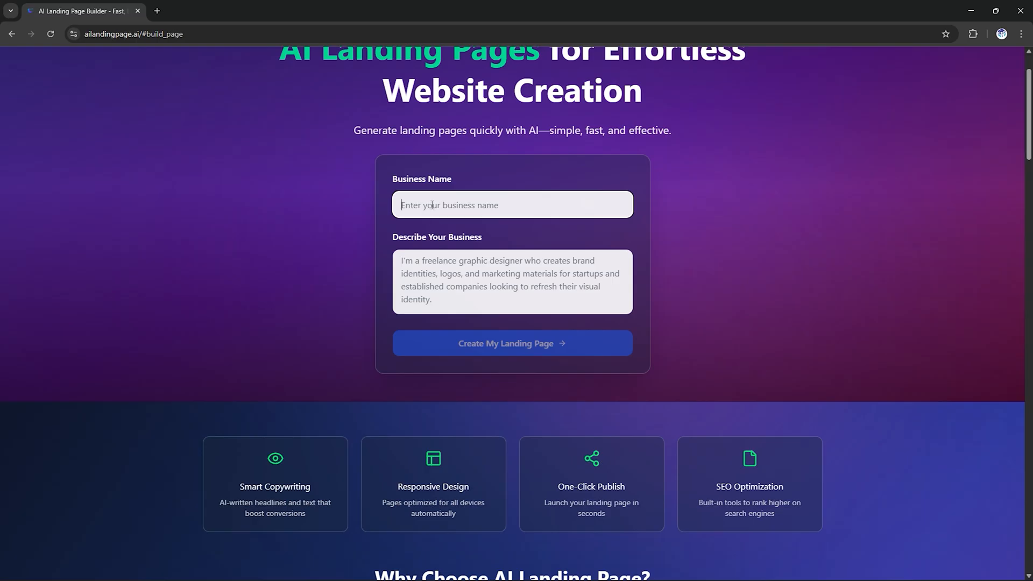
type("Bright Mark Digital Agency")
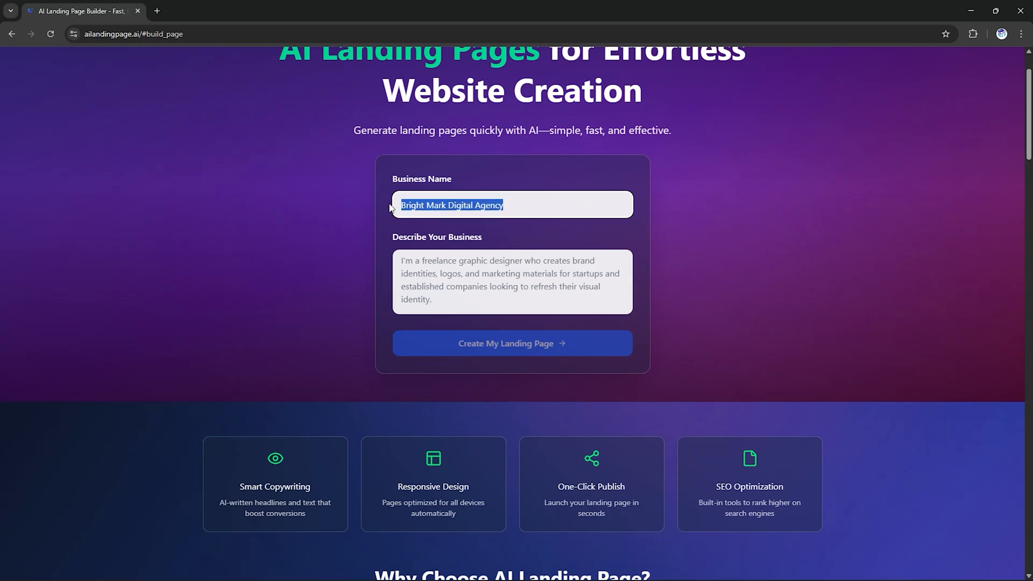
left_click(511, 280)
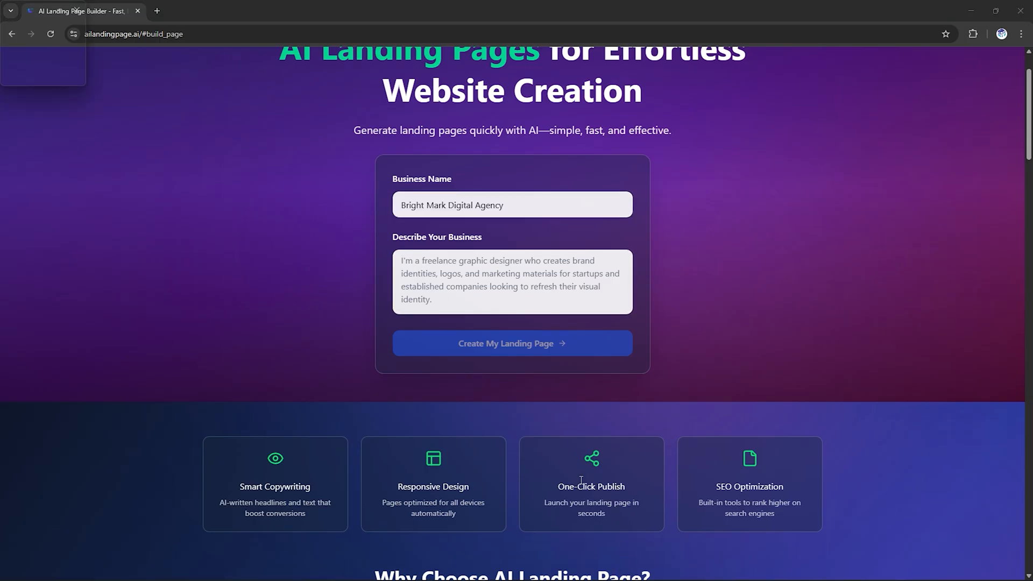
Step: Enter and review the creative marketing agency description about boosting brands' online visibility
left_click(512, 282)
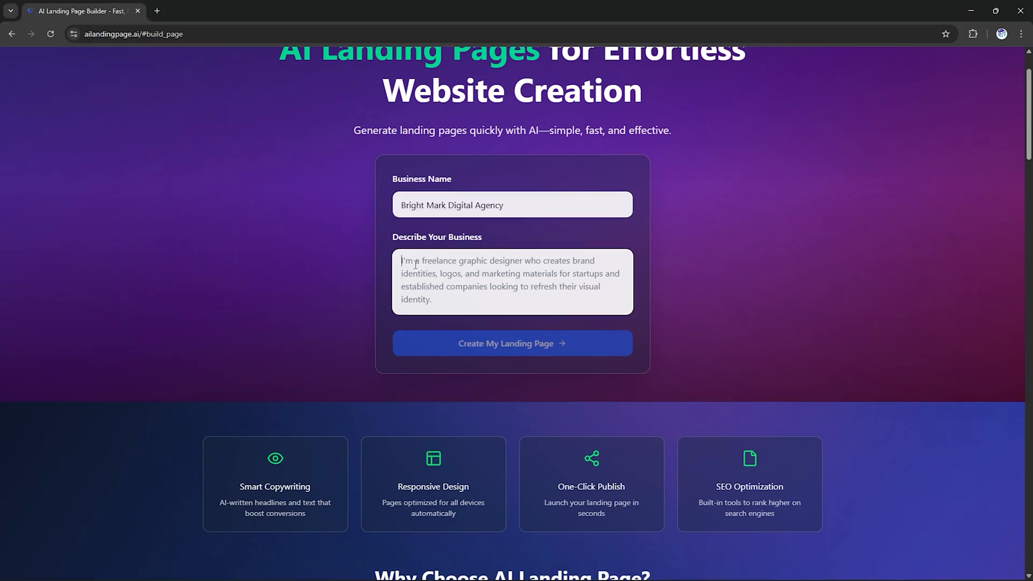
type("We're a creative marketing agency helping brands boost online visibility through social media campaigns, ad strategy, and content creation")
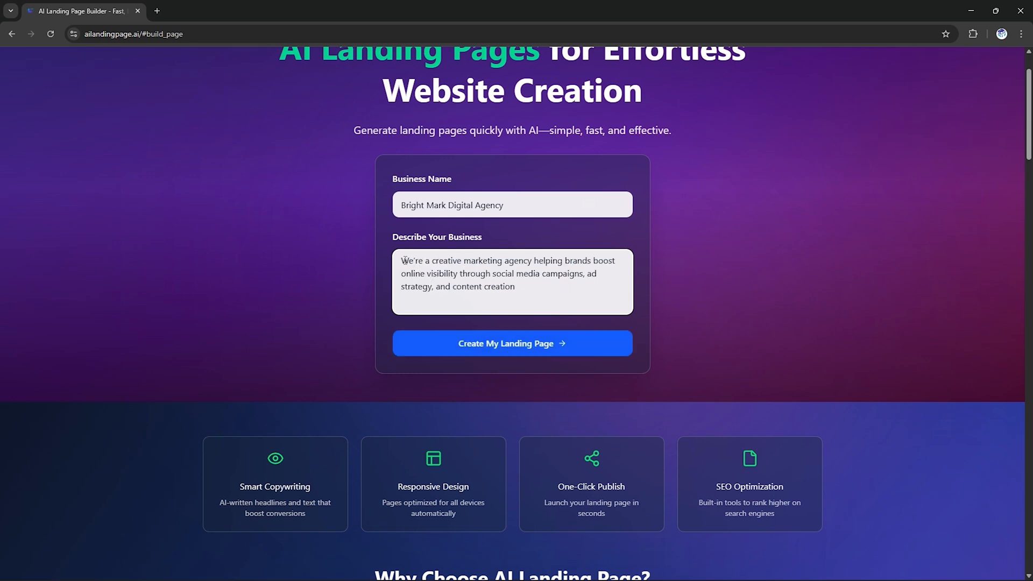
left_click_drag(401, 260, 477, 260)
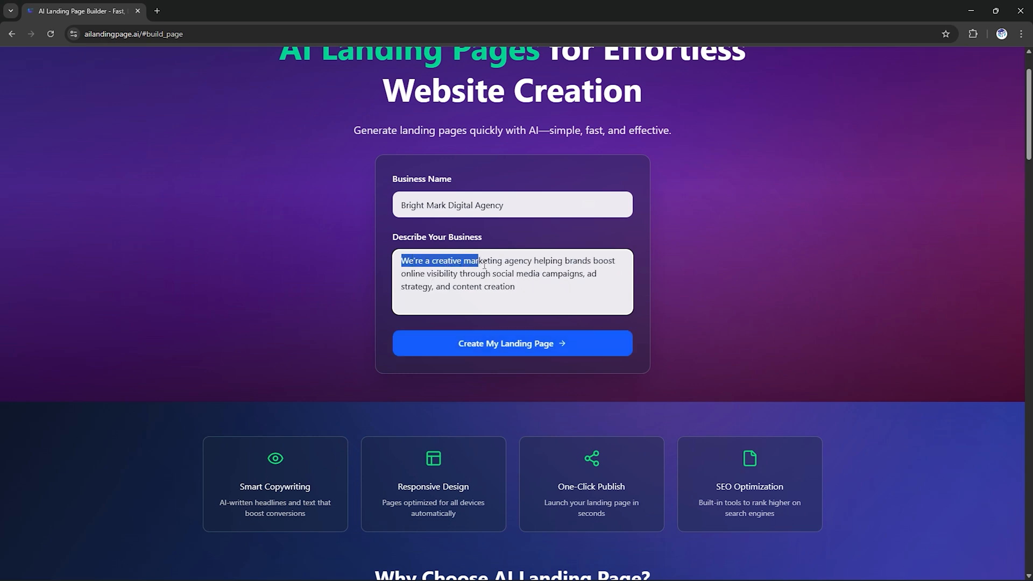
left_click_drag(473, 260, 515, 274)
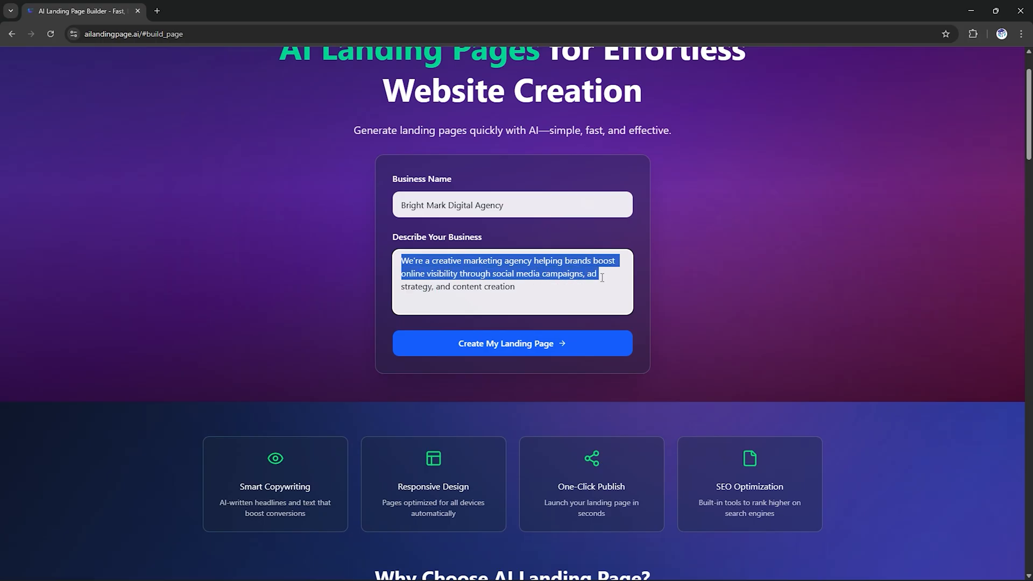
left_click_drag(599, 273, 470, 295)
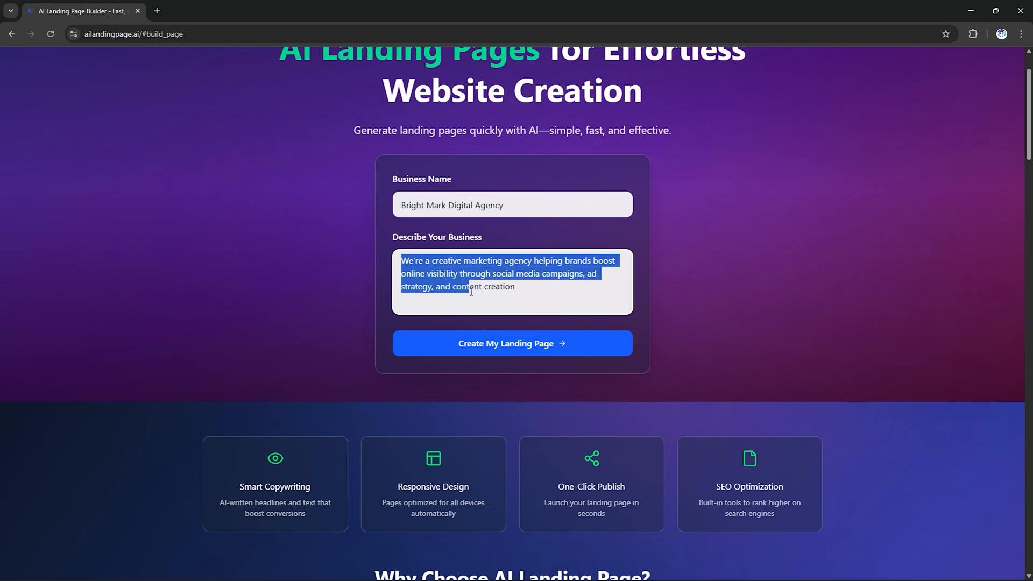
left_click(520, 289)
type(".")
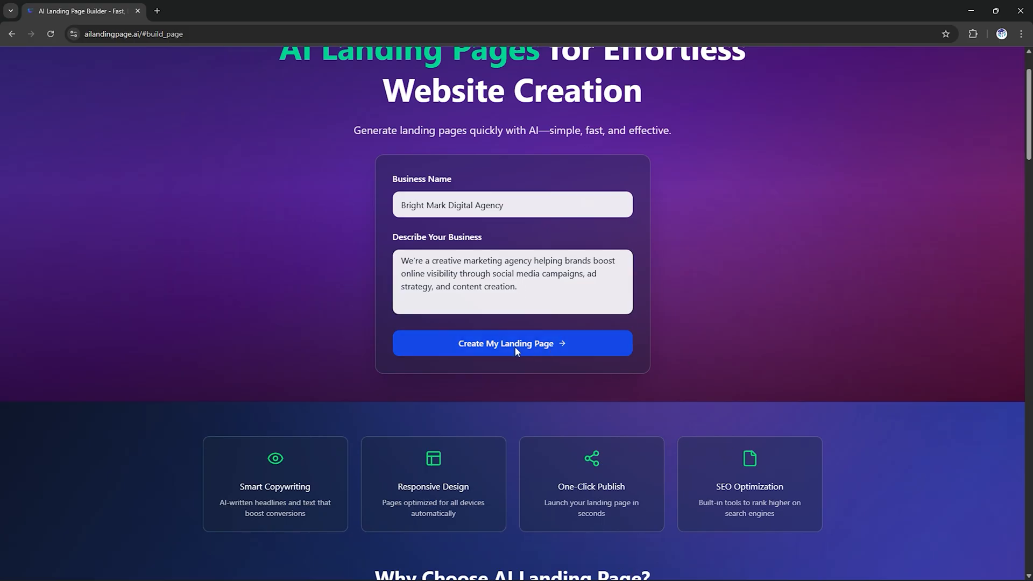
Step: Generate the Bright Mark Digital Agency landing page from these business details
left_click(512, 343)
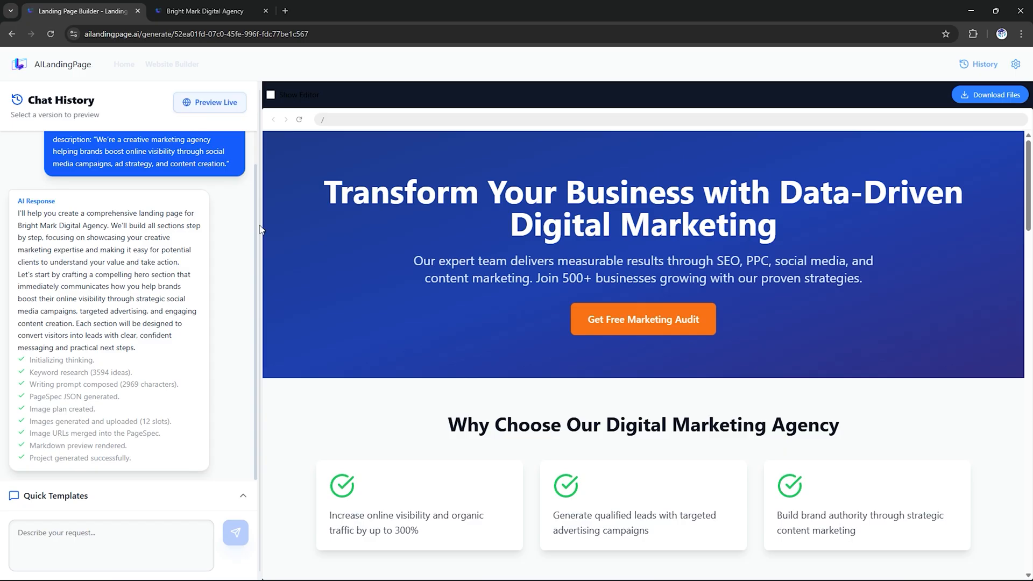
Step: Review the generated page preview, view its live version in a new tab, and return to the builder
scroll("down", 3)
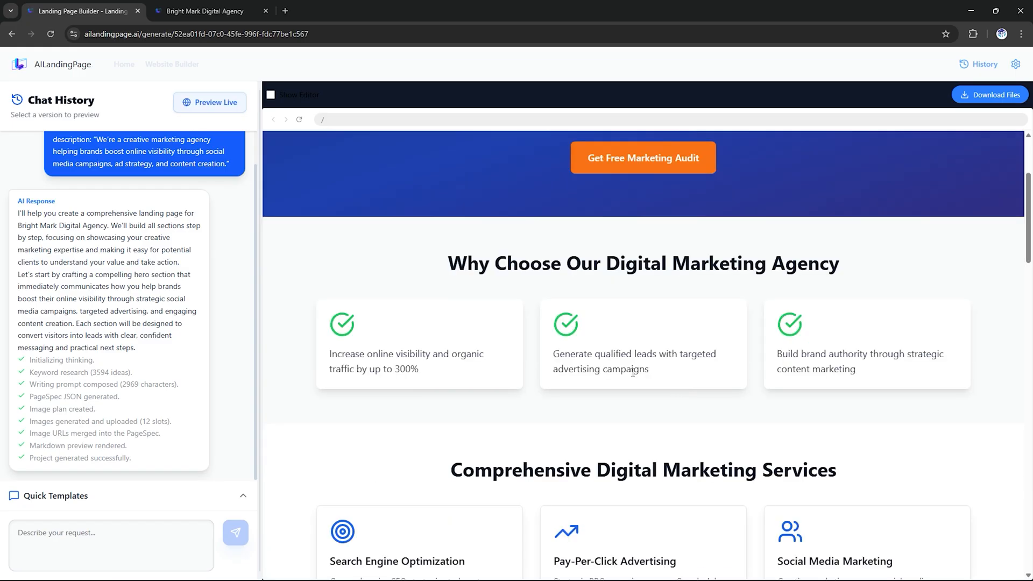
scroll("down", 3)
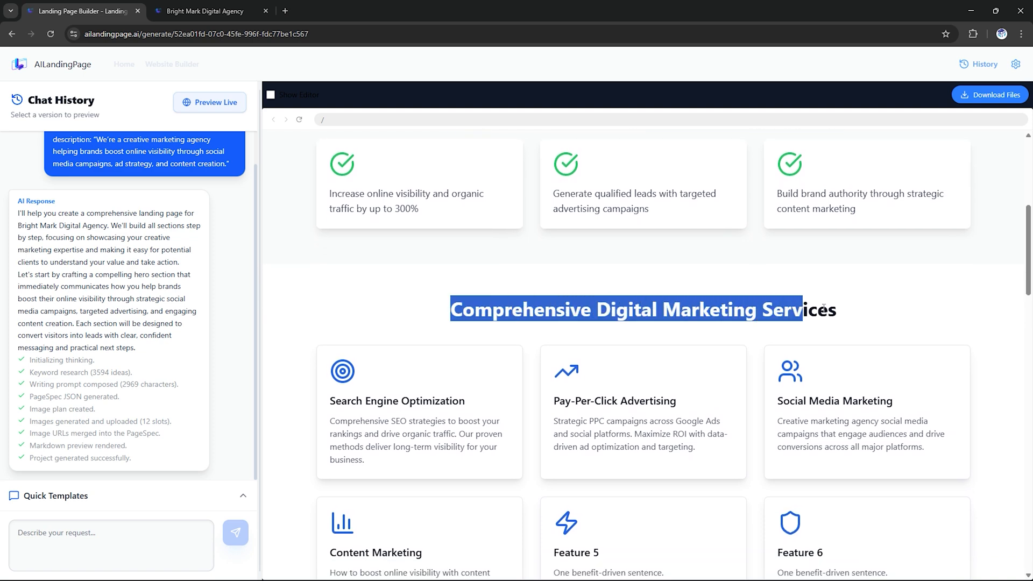
scroll("down", 3)
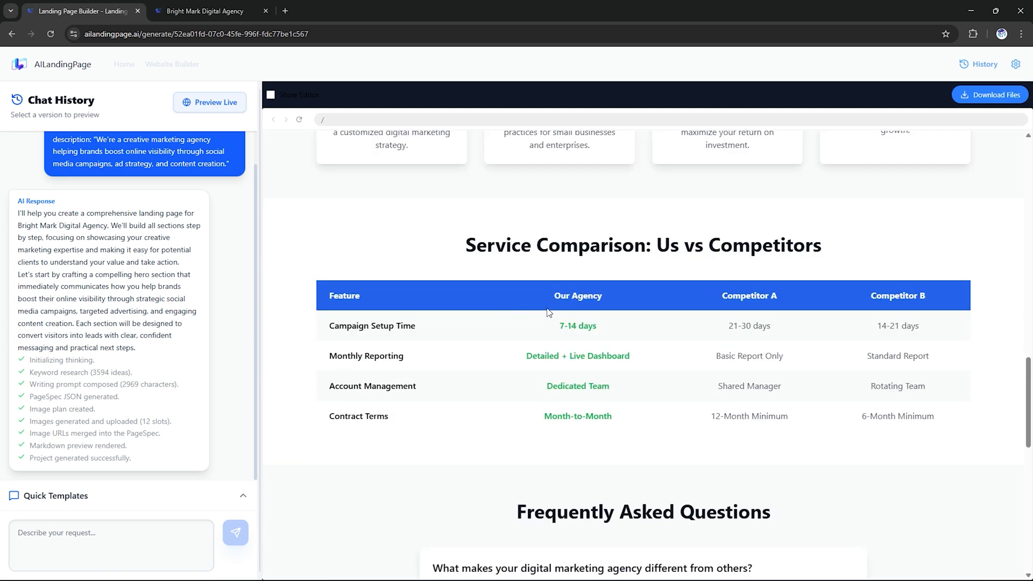
left_click(210, 102)
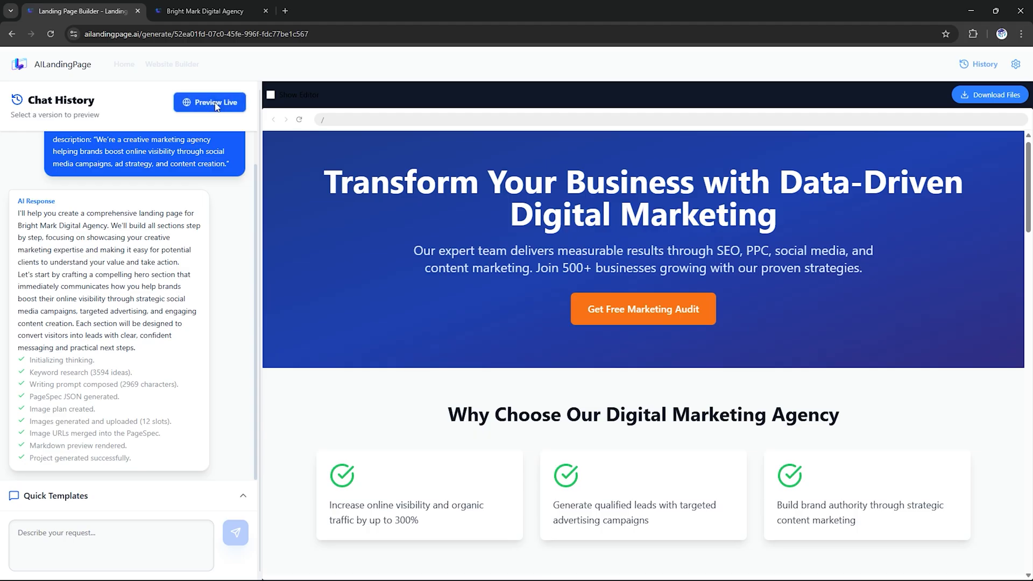
left_click(210, 102)
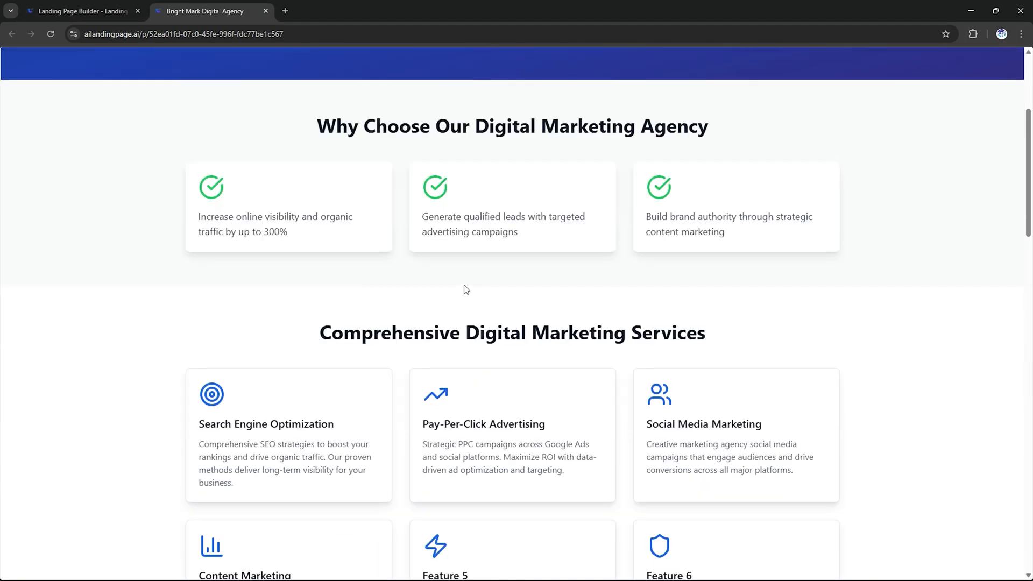
scroll("down", 3)
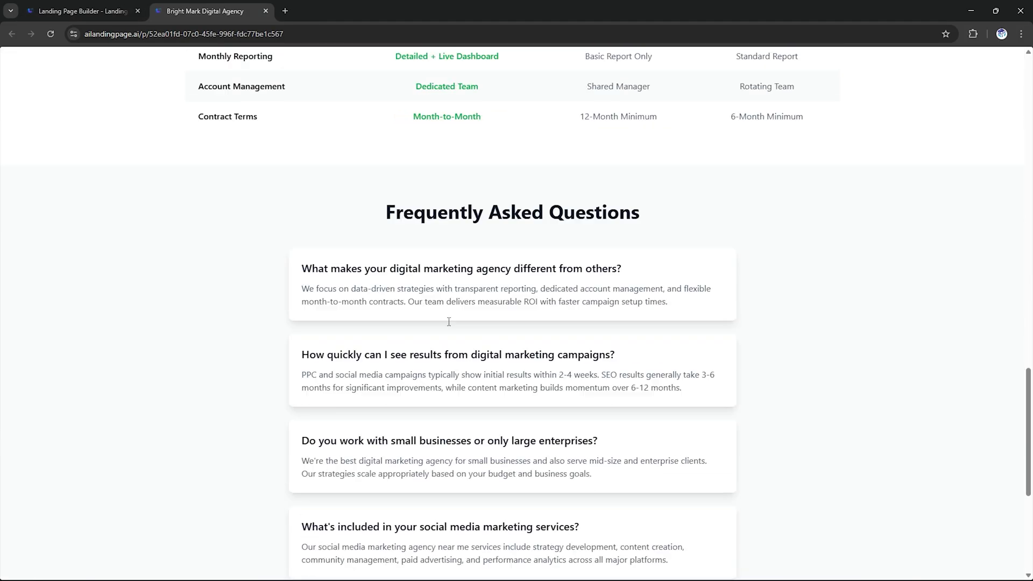
left_click(78, 11)
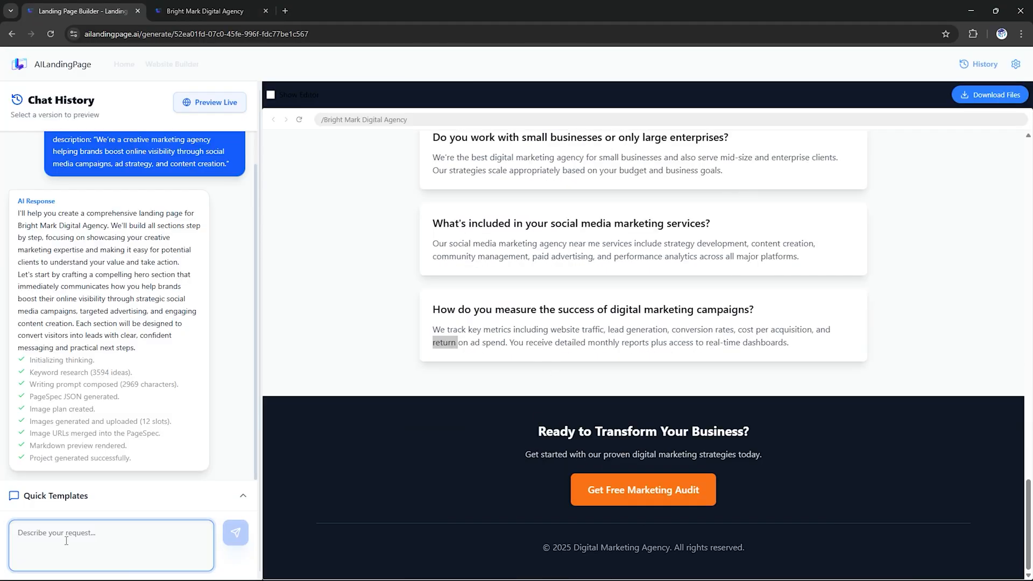
Step: Request the headline 'Grow Your Brand with Bright Mark Digital Agency — Your Partner for Creative Marketing' and check the regenerated process section
type("Grow Your Brand with Bright Mark Digital Agency — Your Partner for Creative Marketing Solutions.\"")
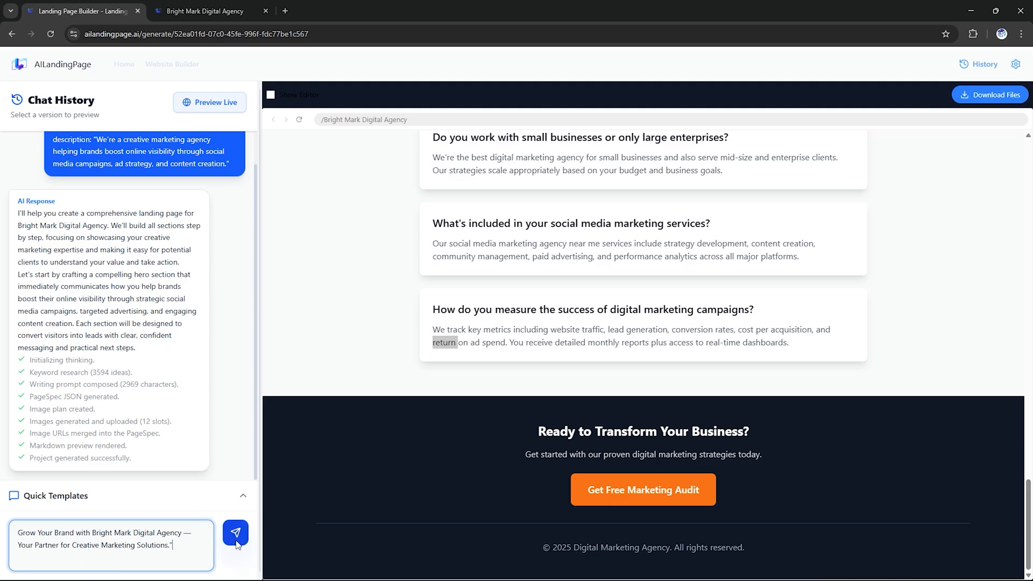
left_click(234, 533)
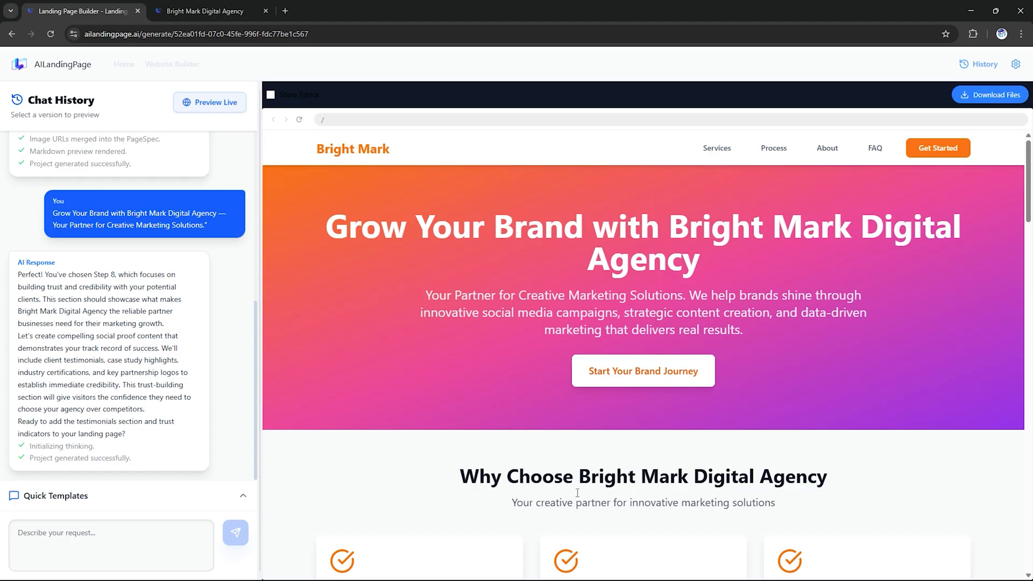
double_click(352, 149)
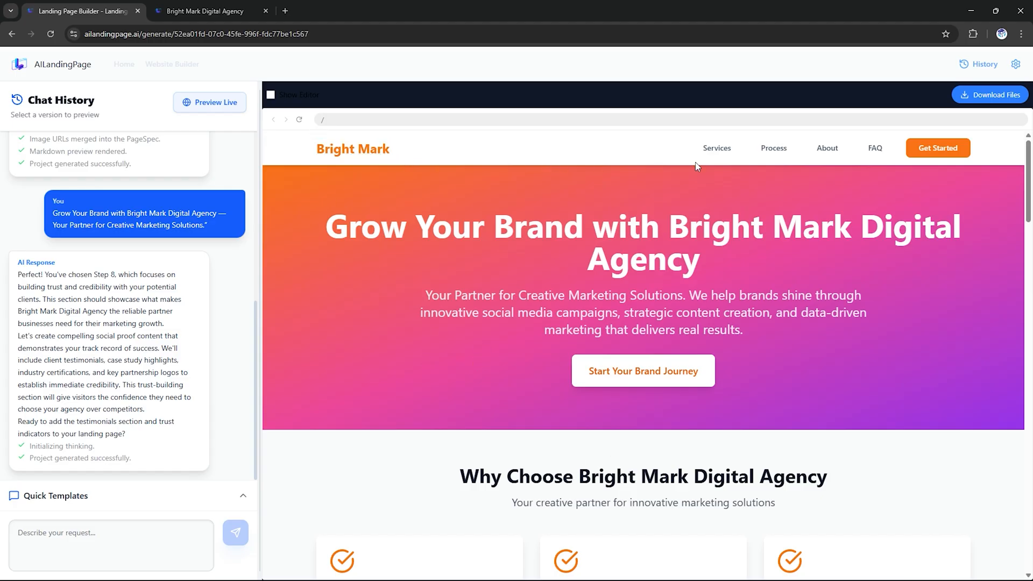
left_click(773, 147)
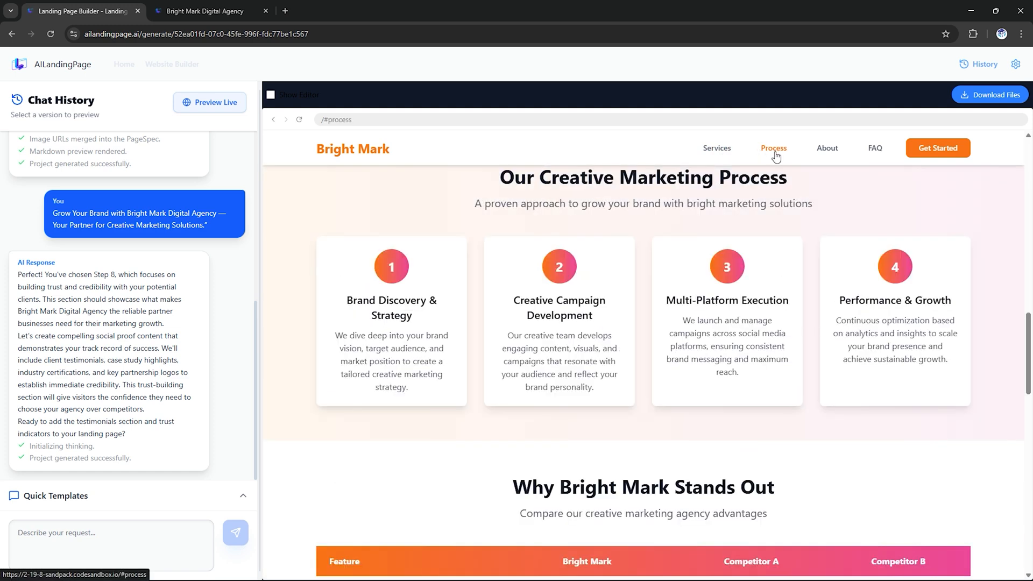
left_click(874, 147)
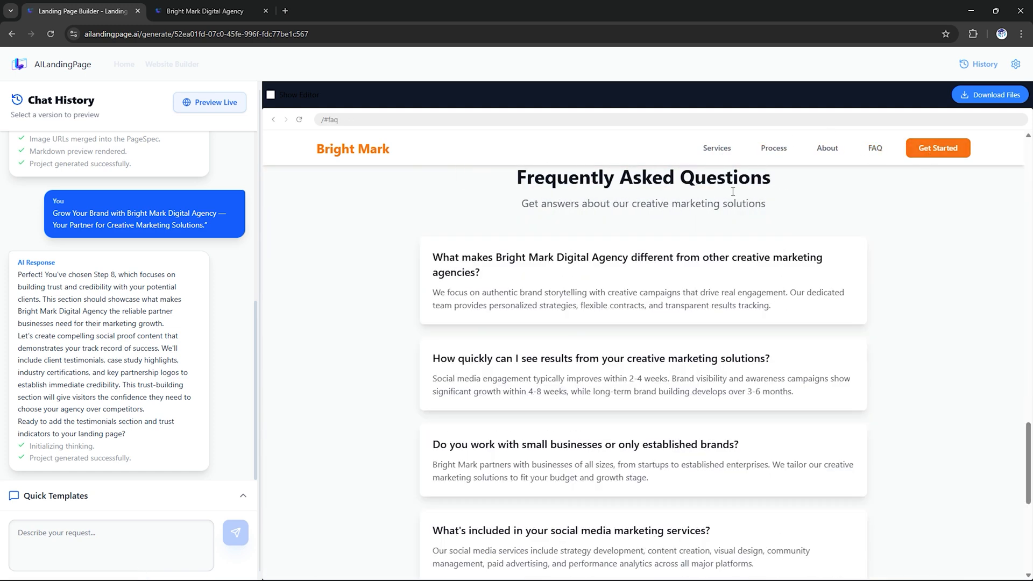
left_click(716, 147)
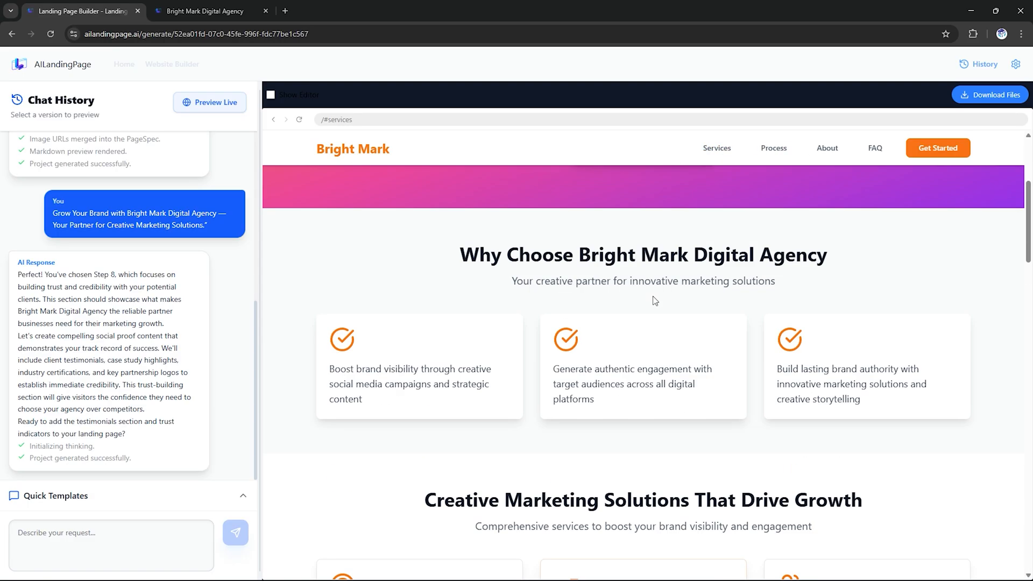
scroll("down", 3)
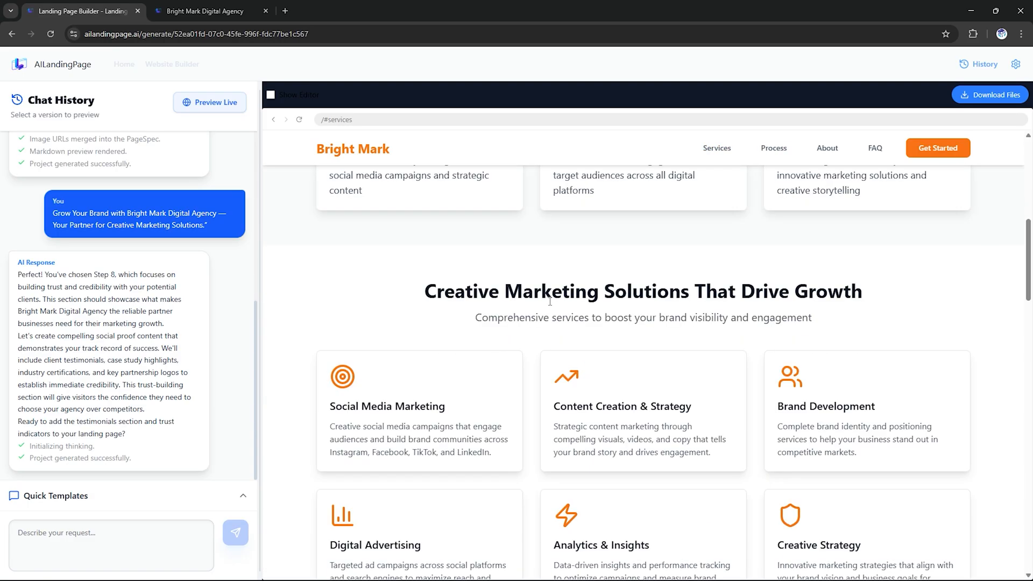
scroll("down", 3)
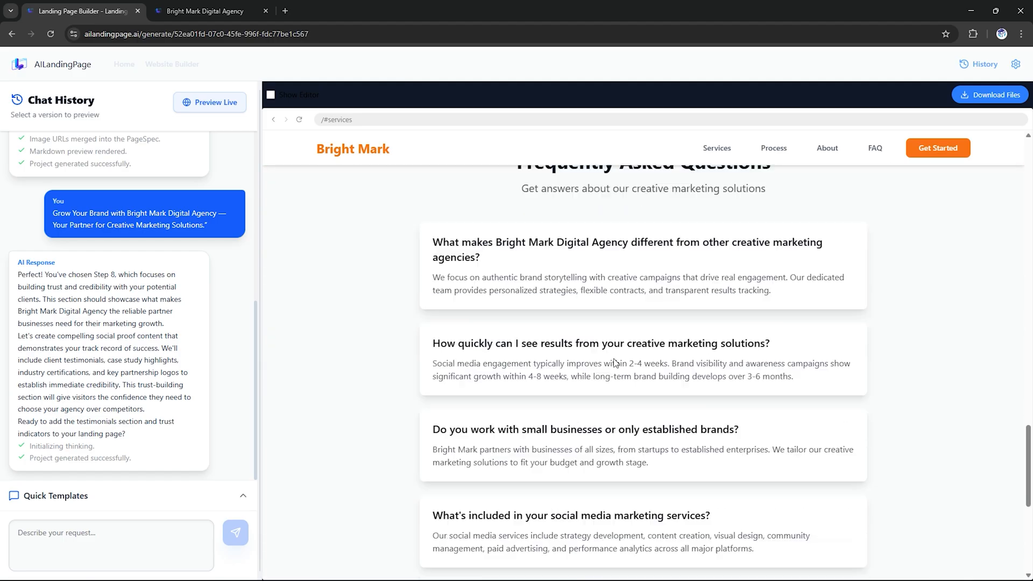
scroll("down", 3)
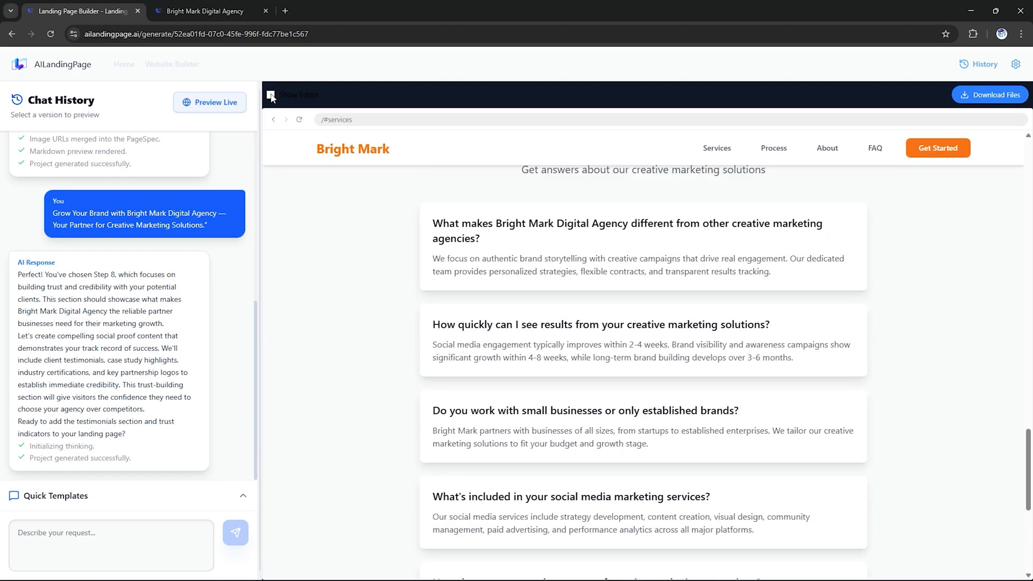
Step: Show the code view and inspect package.json and index.html
left_click(270, 95)
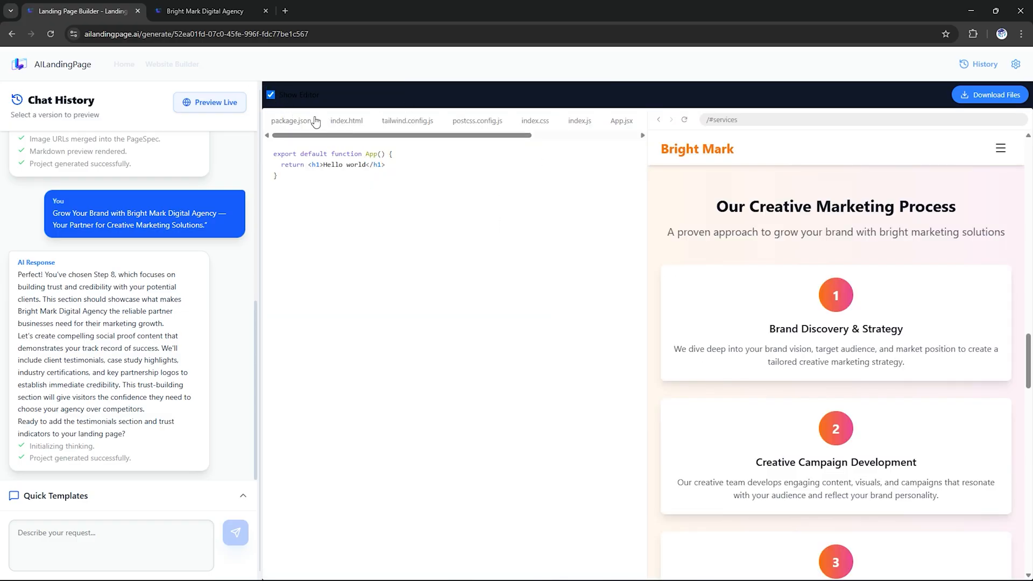
left_click(292, 121)
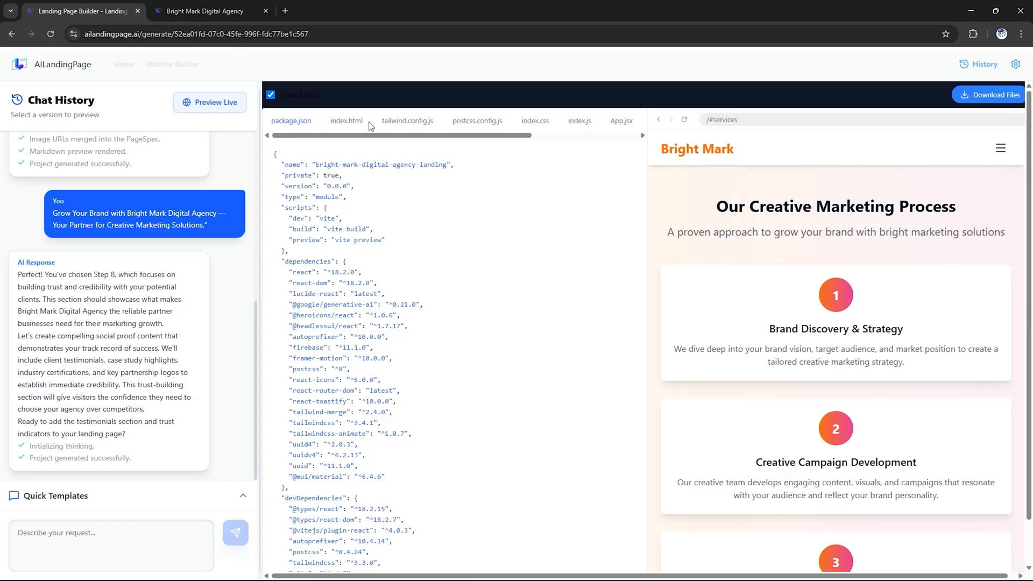
left_click(348, 120)
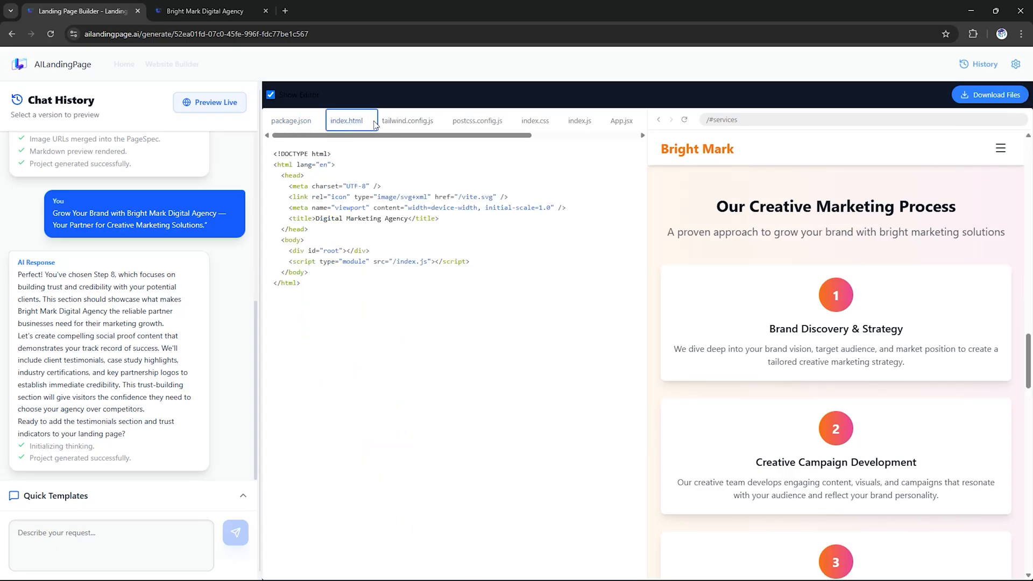
mouse_move(413, 127)
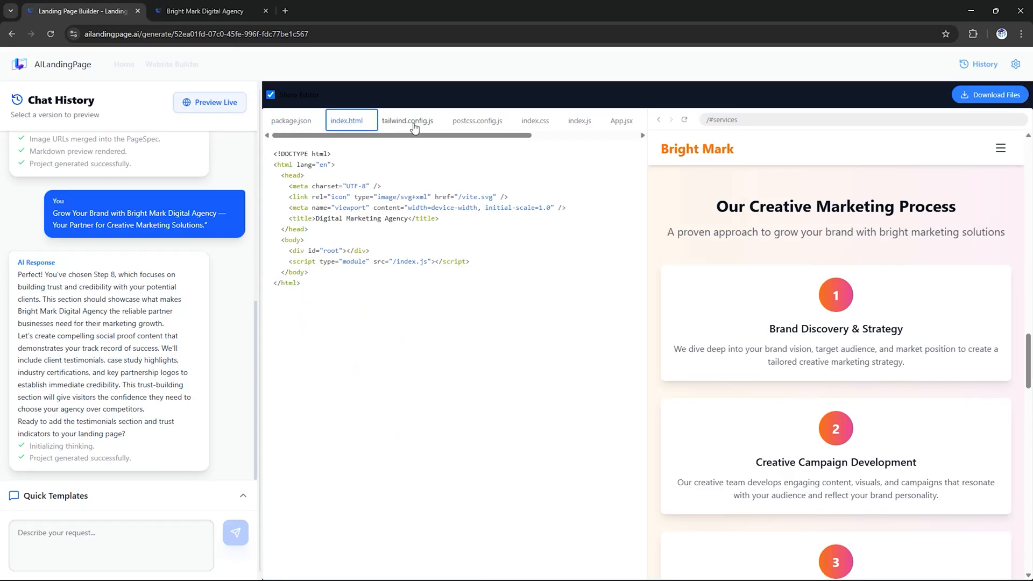
Step: Inspect tailwind.config.js, postcss.config.js, index.css and index.js in the code editor
left_click(406, 121)
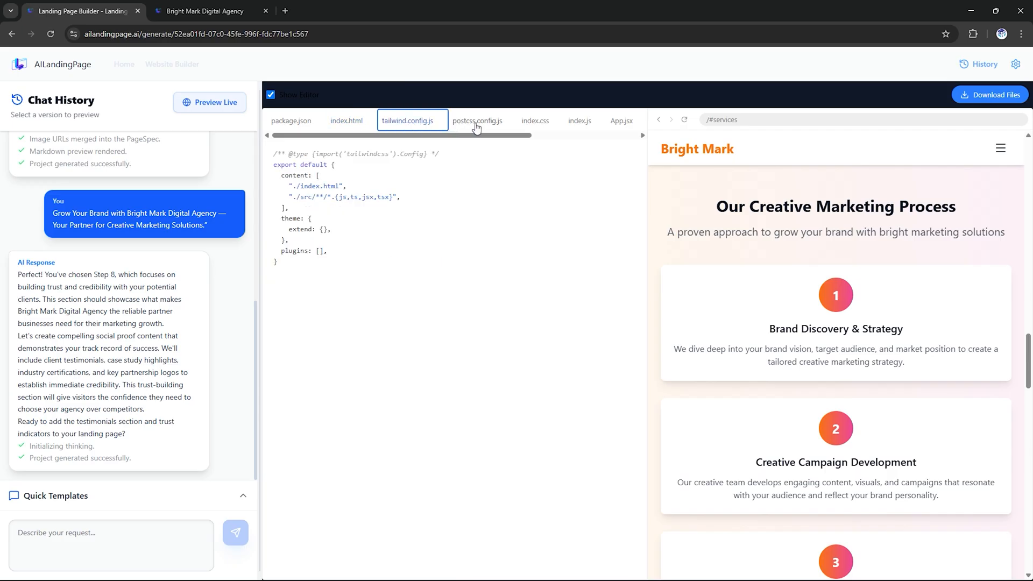
left_click(477, 120)
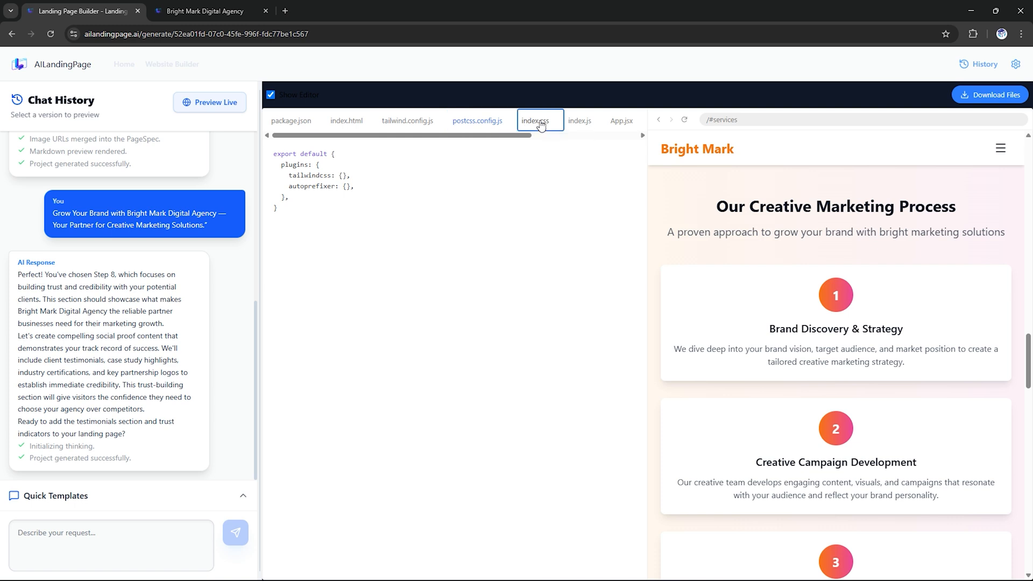
left_click(578, 121)
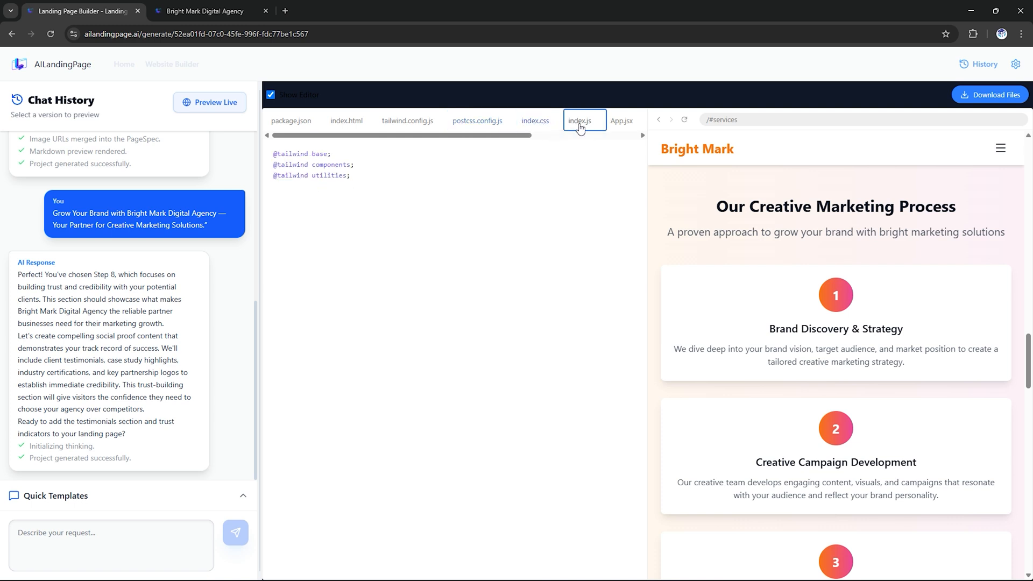
left_click(580, 121)
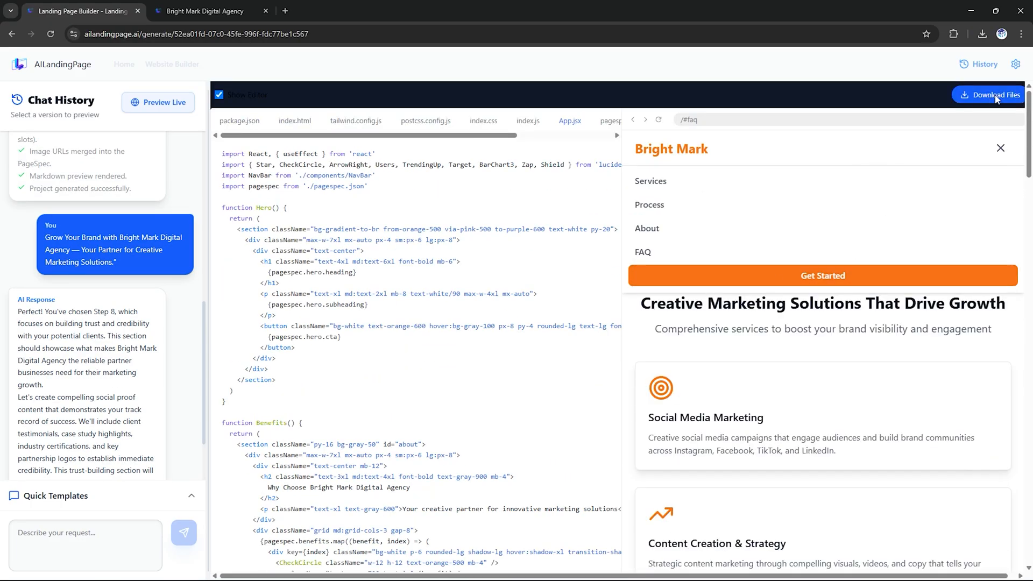
Step: Download the project as a zip and locate project-files.zip in the Downloads folder
left_click(993, 94)
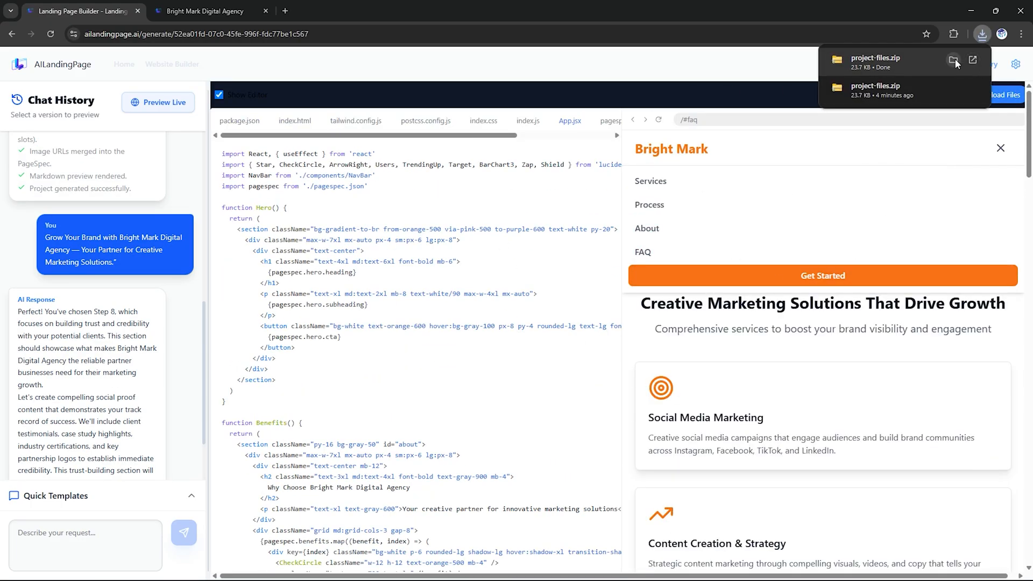
left_click(954, 60)
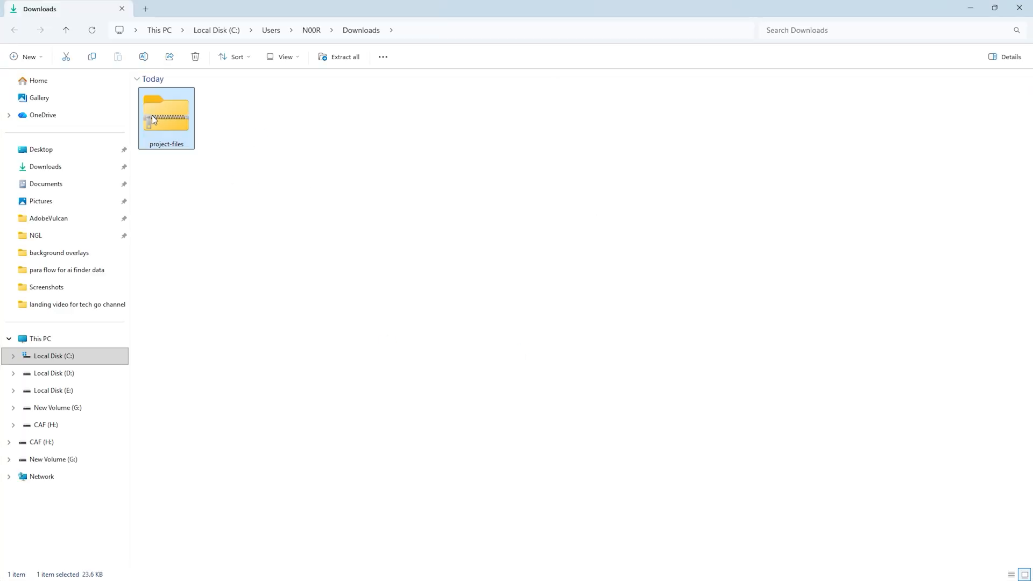
double_click(166, 113)
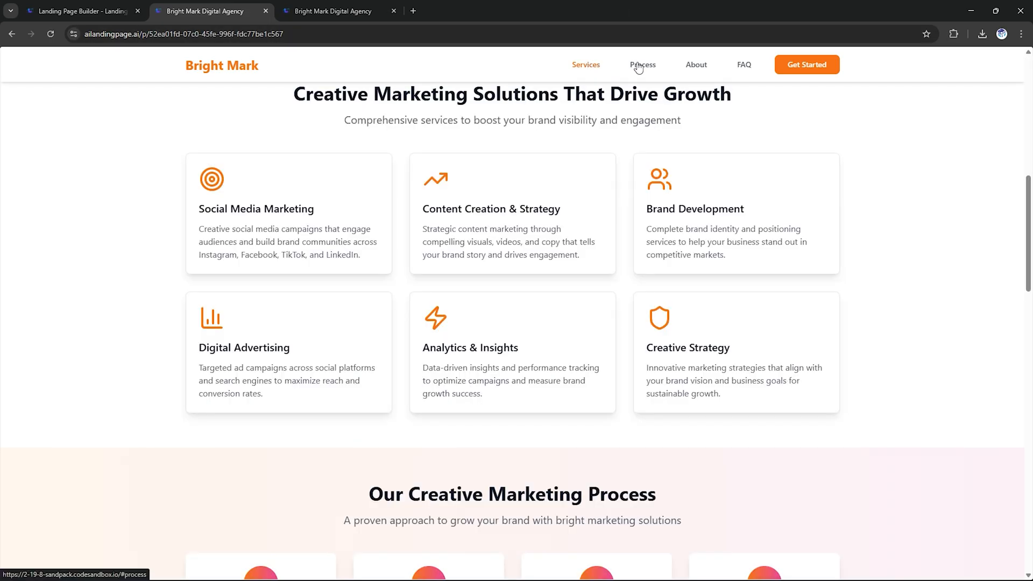
Step: Jump to the live Bright Mark site's Process and About sections
left_click(695, 65)
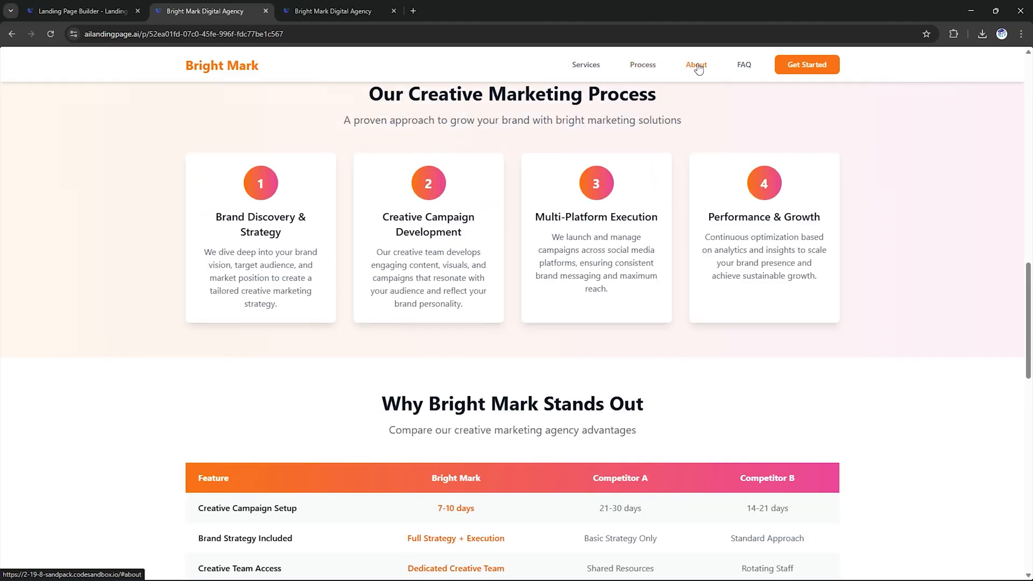
left_click(743, 65)
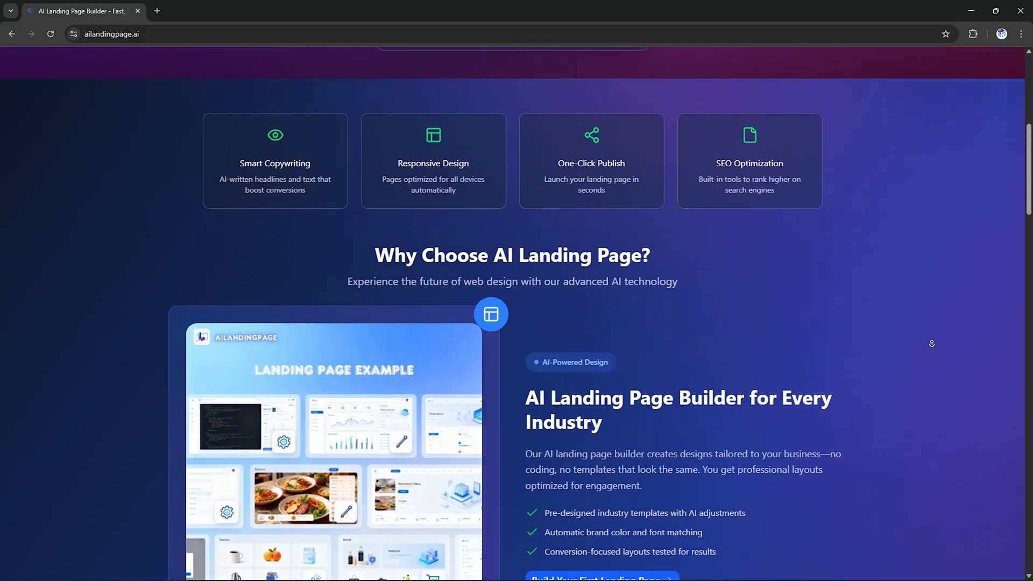
Step: Scroll the ailandingpage.ai homepage through its feature sections down to the examples
scroll("down", 3)
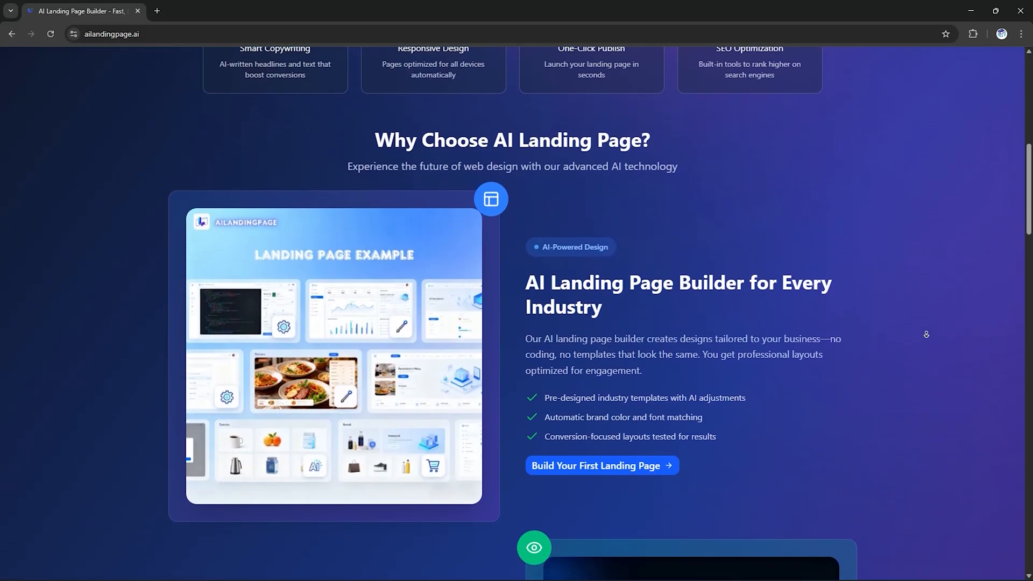
scroll("down", 3)
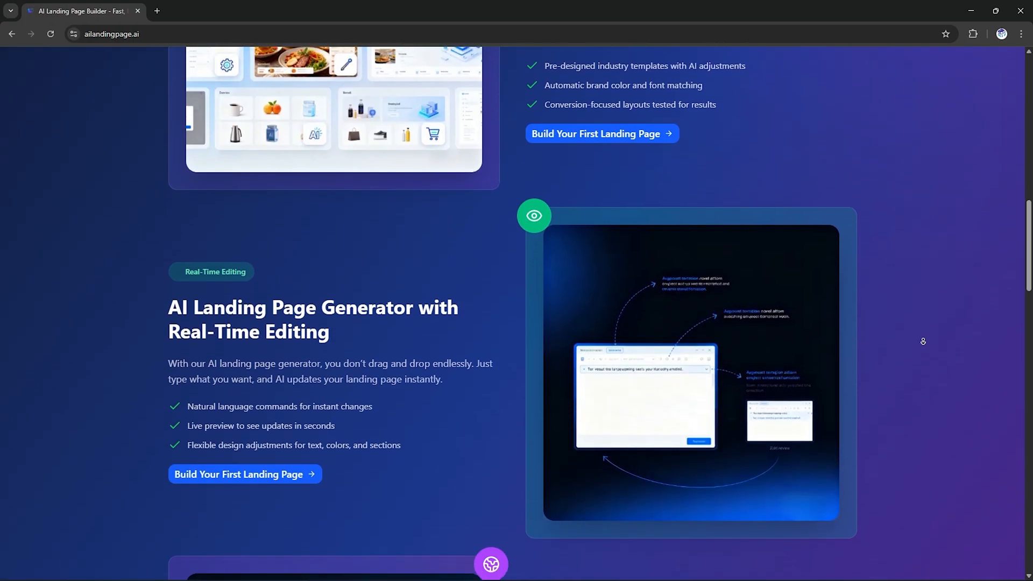
scroll("down", 3)
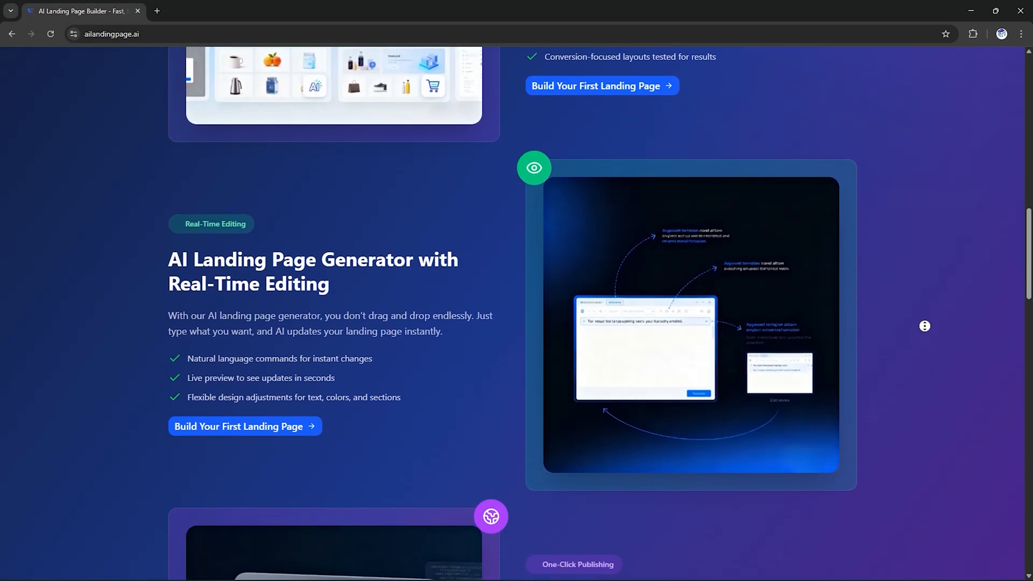
scroll("down", 3)
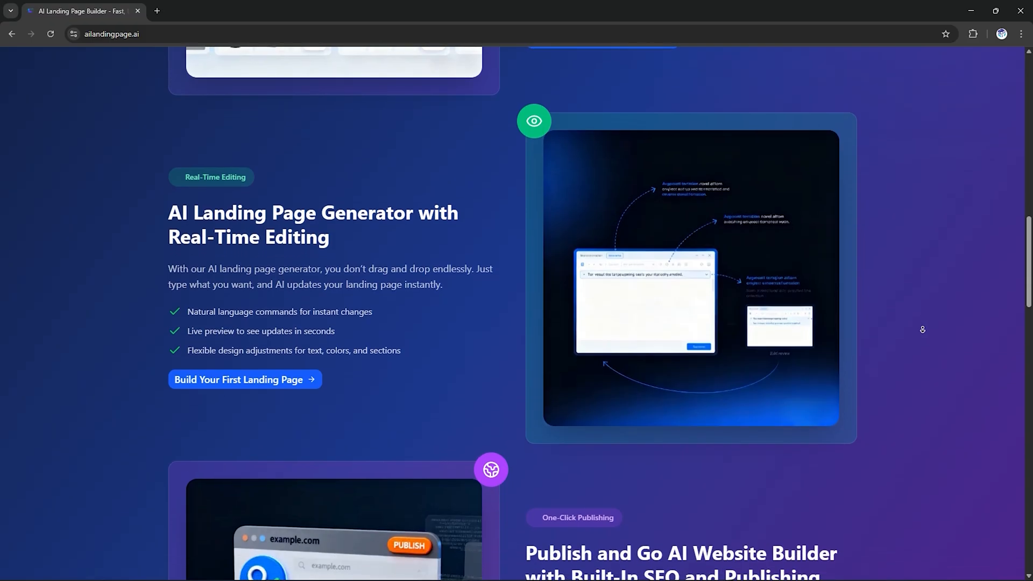
scroll("down", 3)
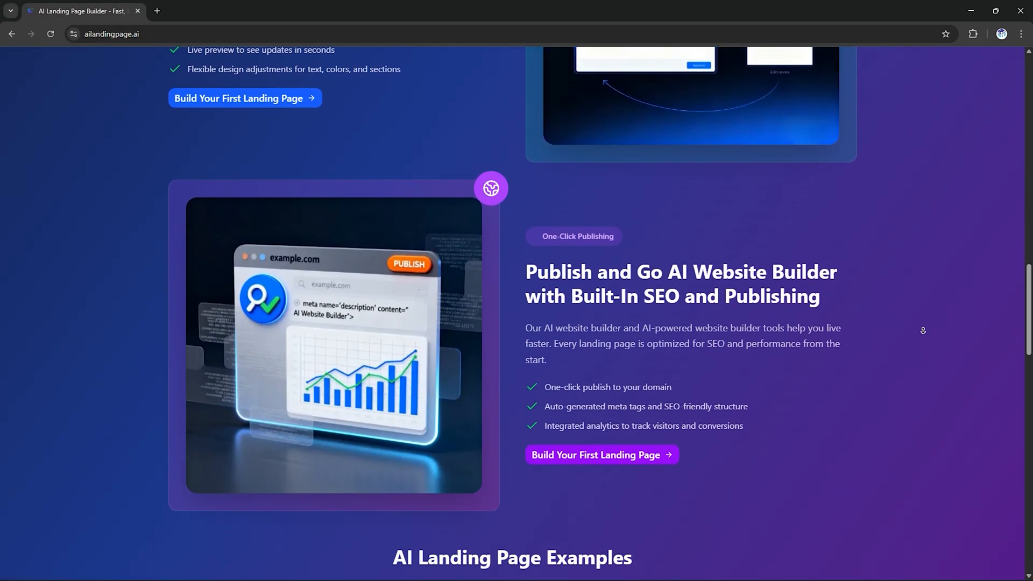
scroll("down", 3)
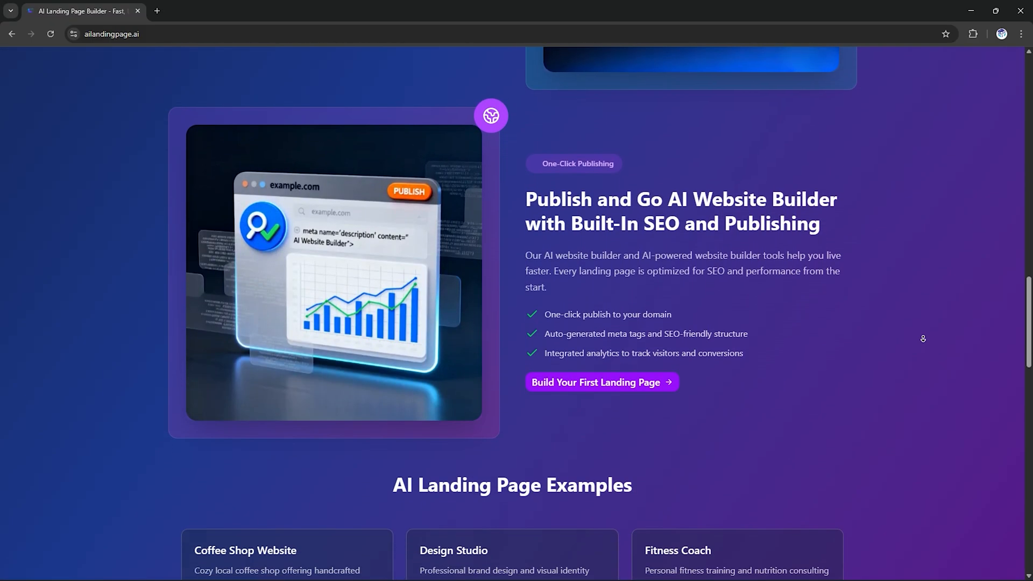
scroll("down", 3)
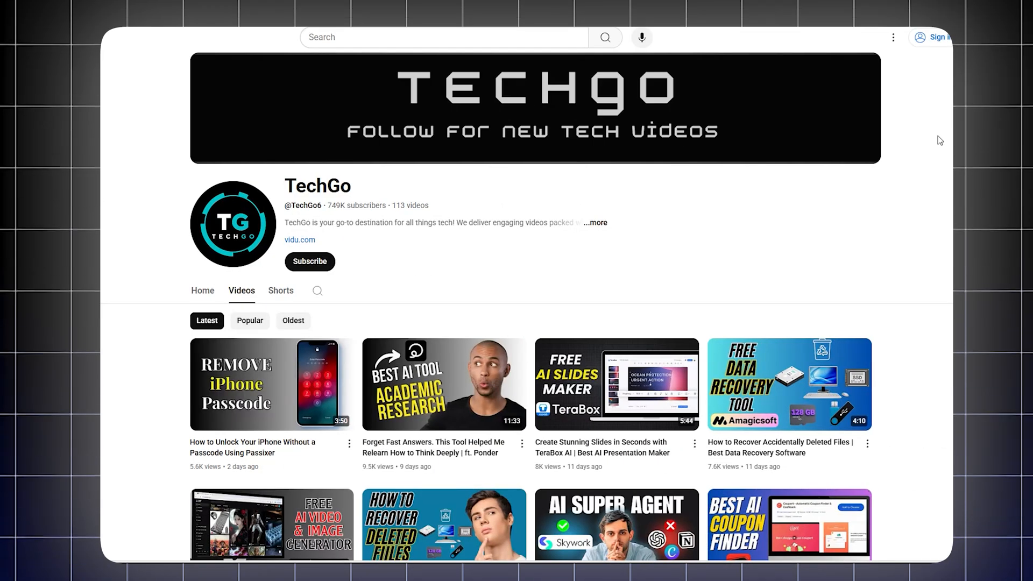
scroll("down", 3)
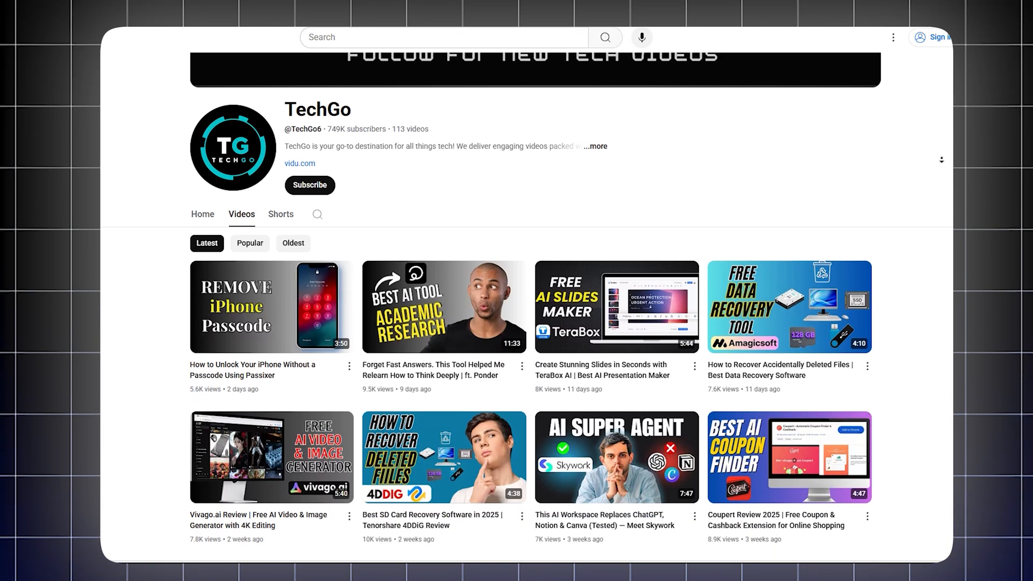
scroll("down", 3)
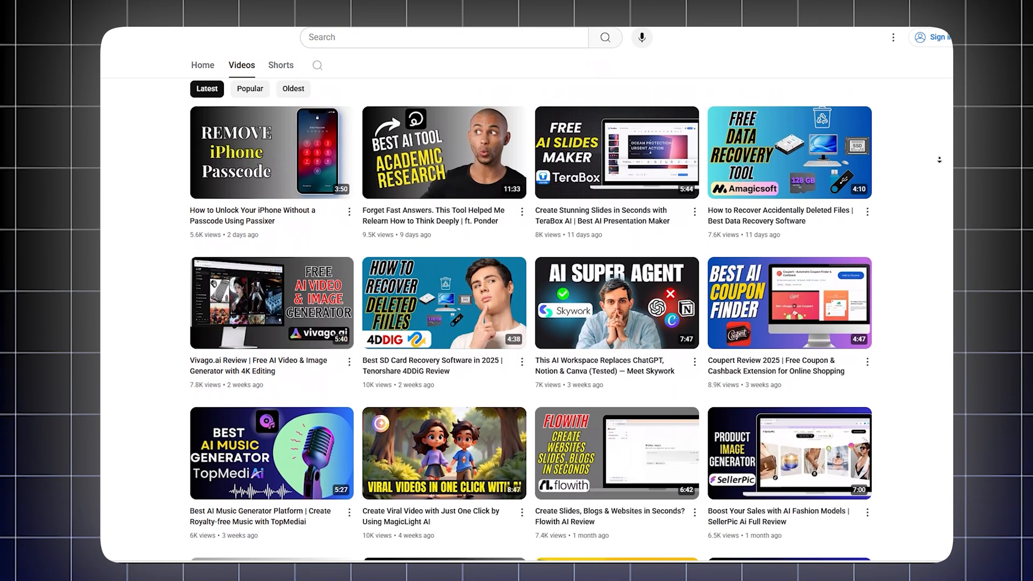
scroll("down", 3)
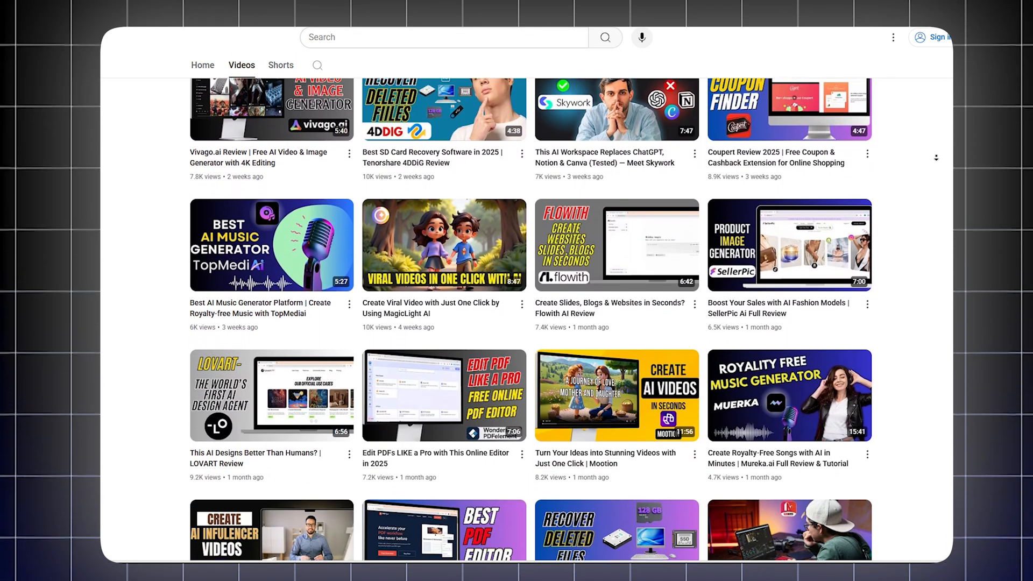
scroll("down", 3)
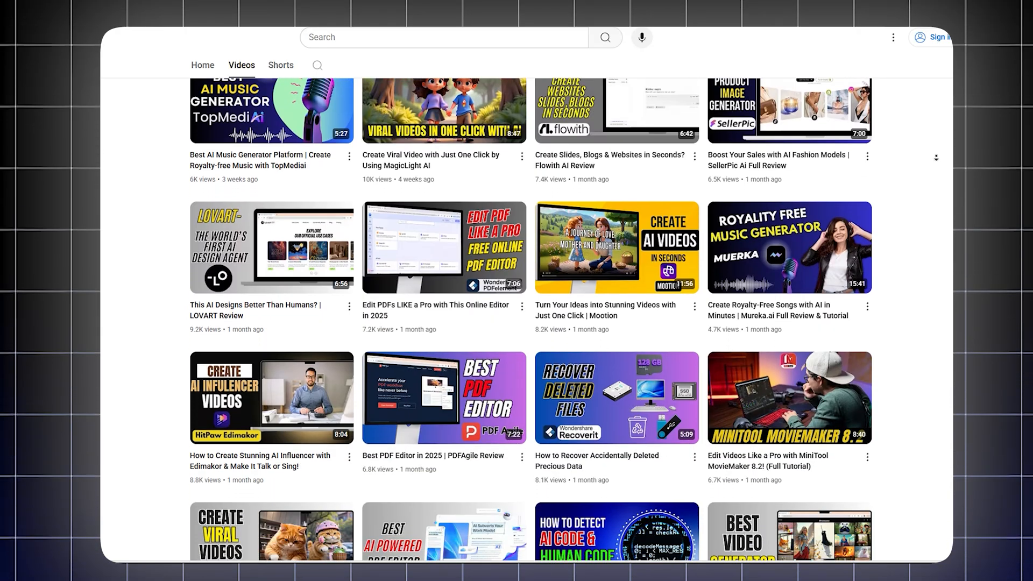
scroll("down", 3)
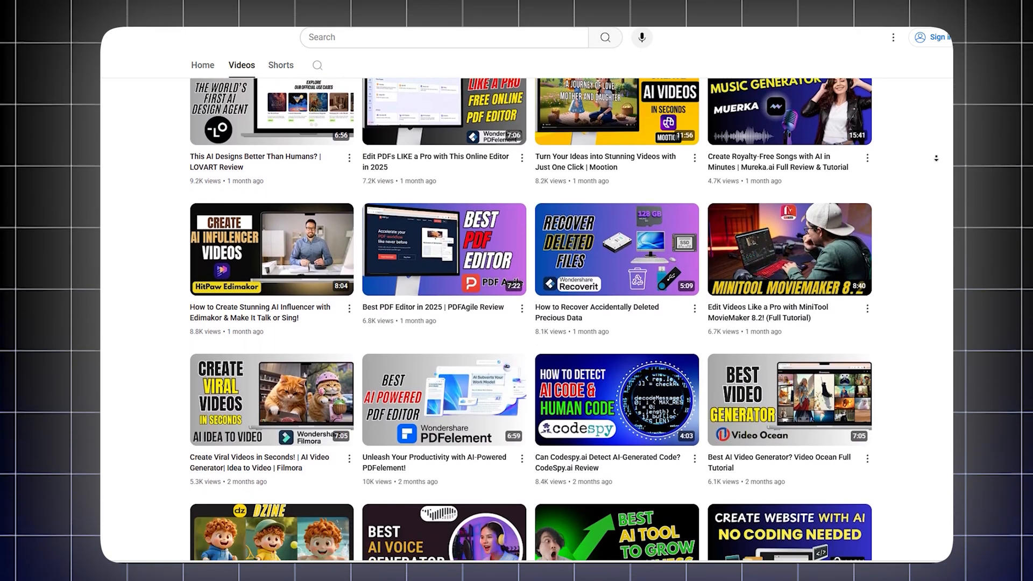
scroll("down", 3)
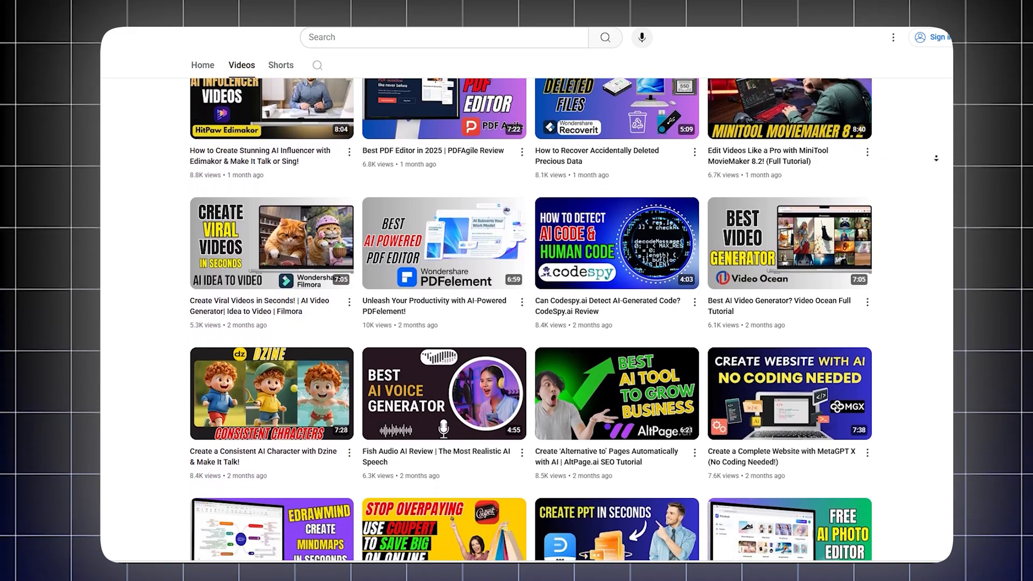
scroll("down", 3)
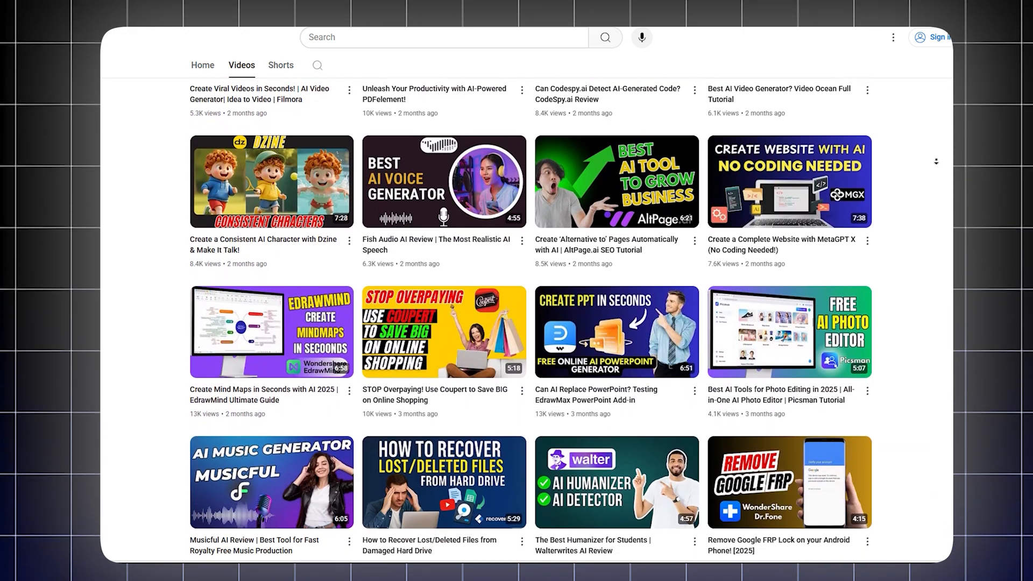